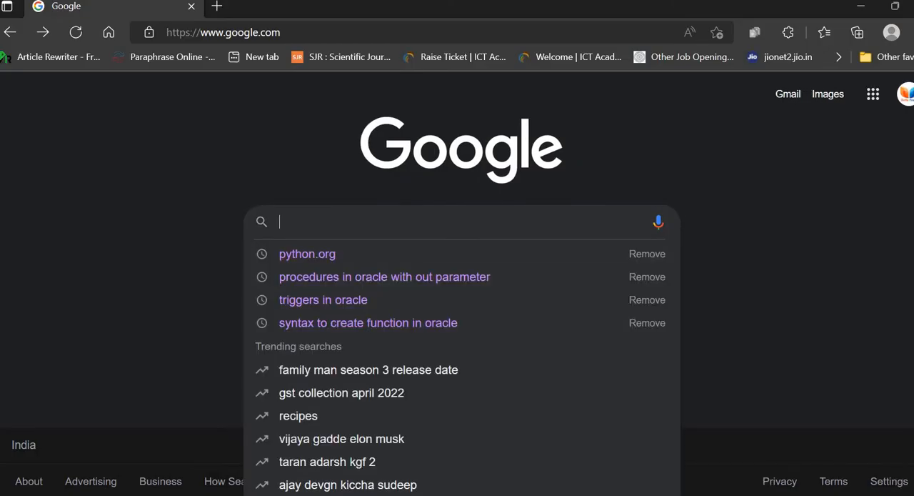
# - Search Google for python.org and open its Downloads page offering Python 3.10.4
pyautogui.write('python')
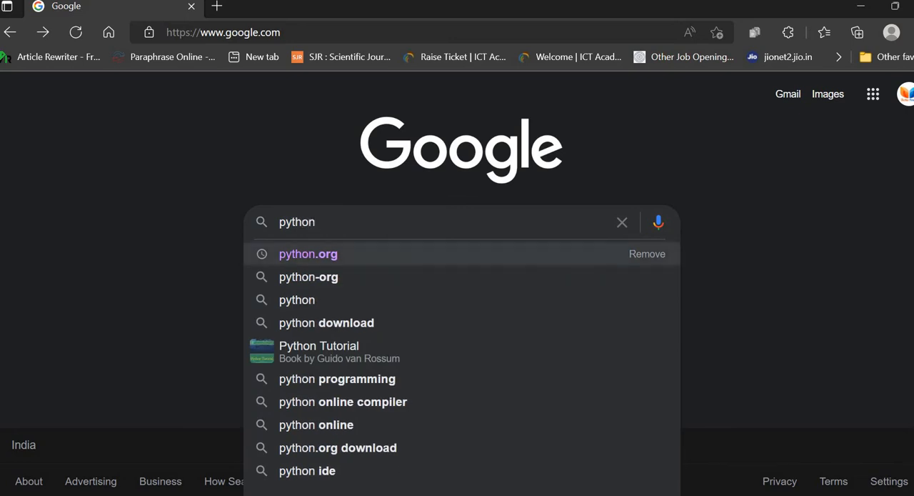
pyautogui.click(308, 254)
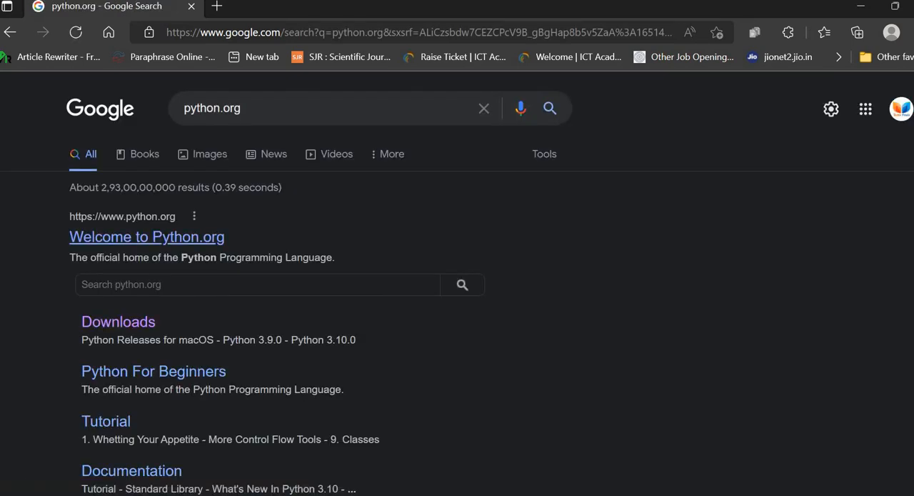
pyautogui.click(147, 236)
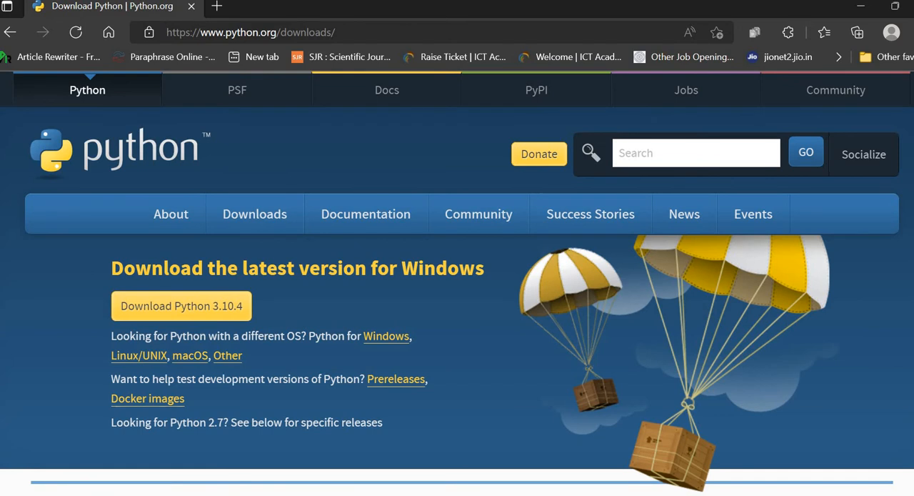
pyautogui.moveTo(228, 355)
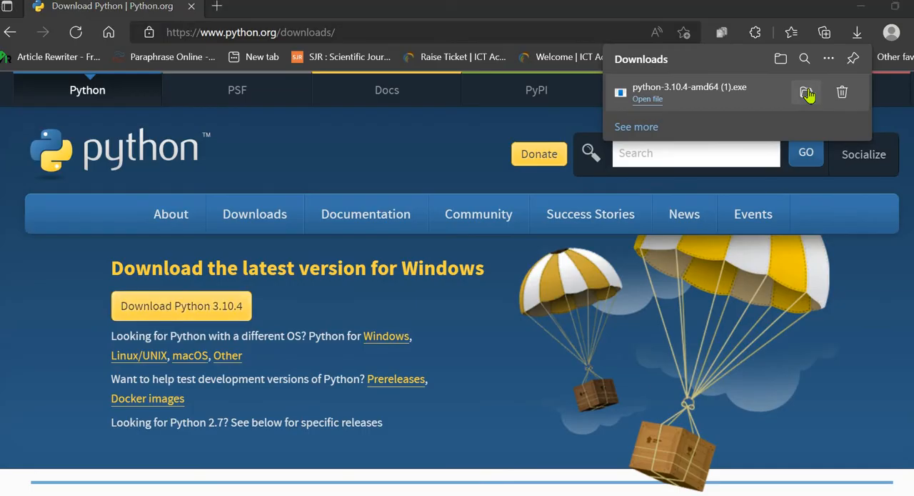
# - Open the Downloads folder and launch python-3.10.4-amd64.exe
pyautogui.click(806, 91)
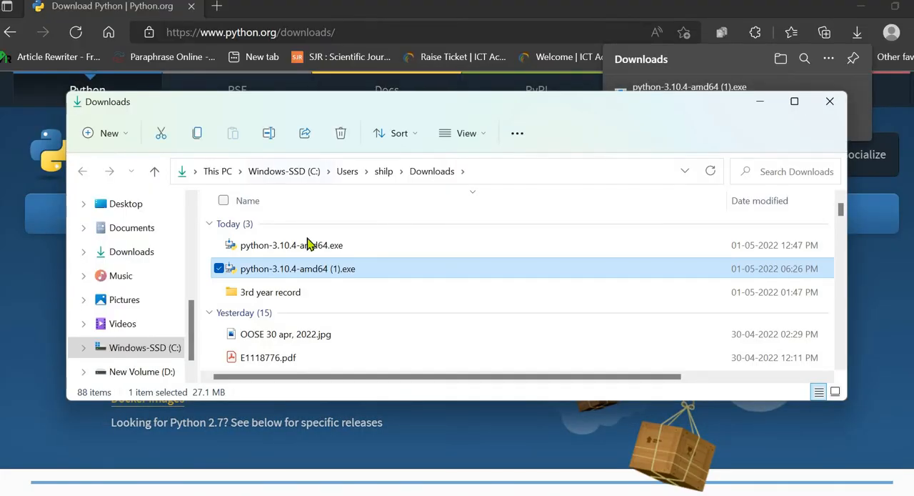
pyautogui.click(292, 245)
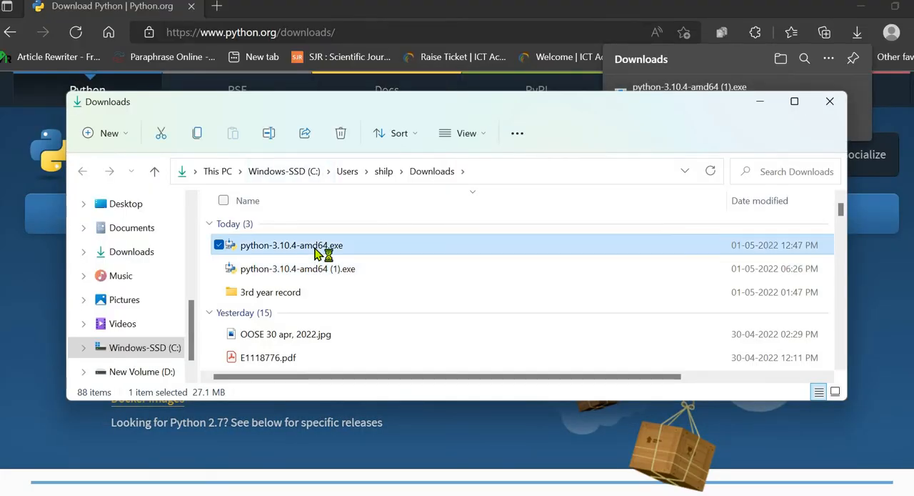
pyautogui.doubleClick(292, 245)
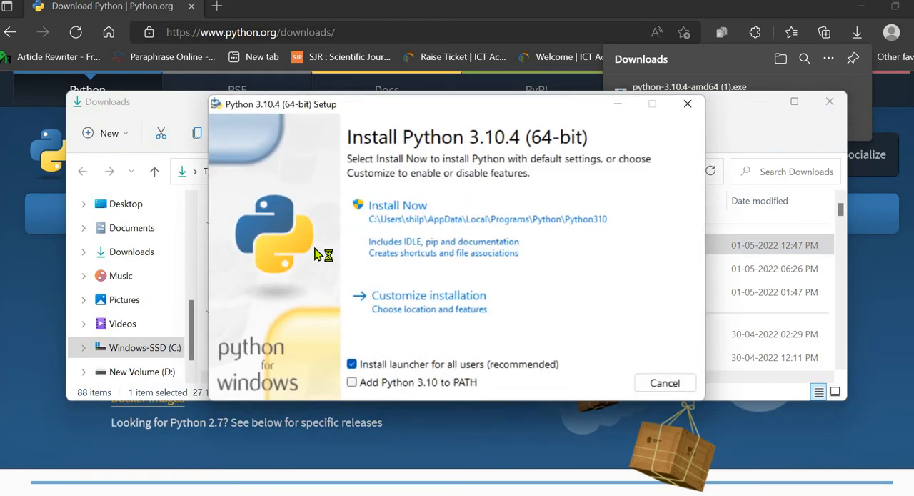
pyautogui.moveTo(804, 139)
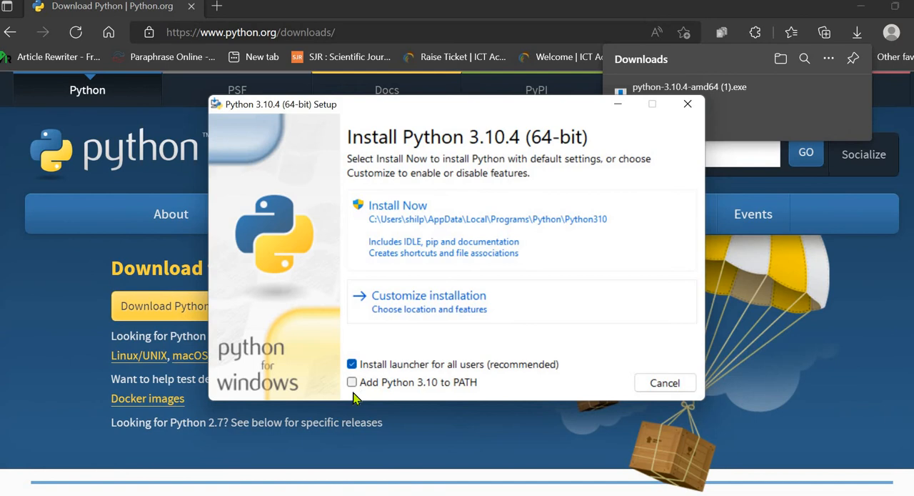
pyautogui.moveTo(414, 398)
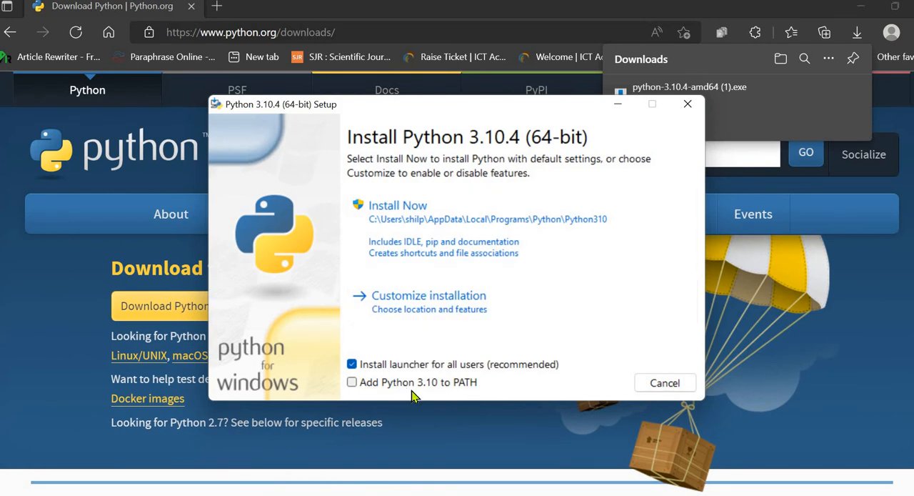
pyautogui.moveTo(529, 291)
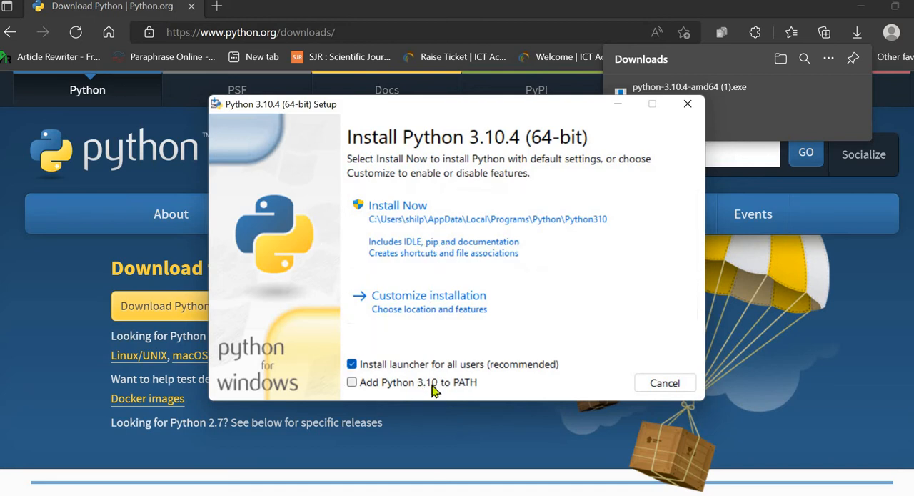
pyautogui.moveTo(445, 389)
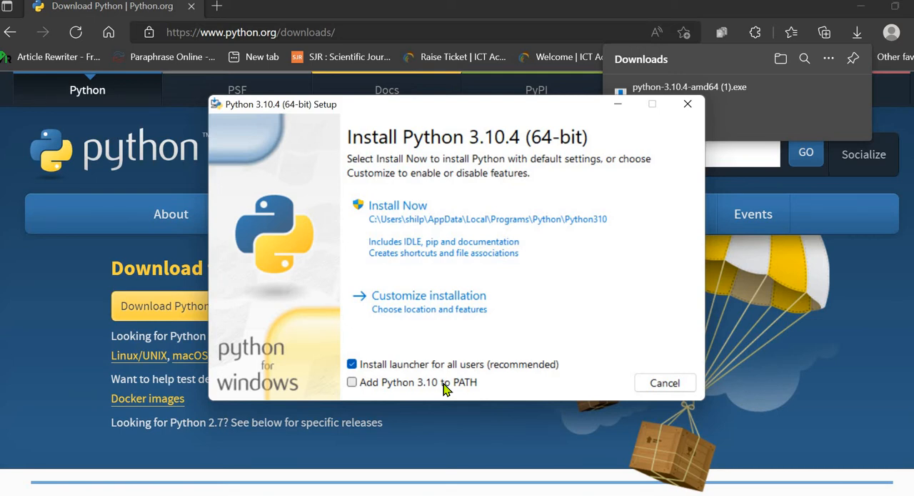
pyautogui.moveTo(393, 389)
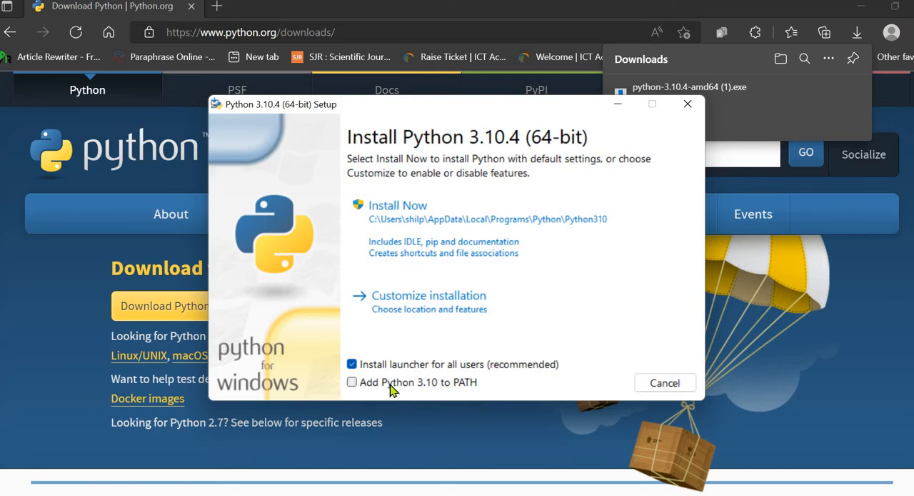
pyautogui.moveTo(658, 385)
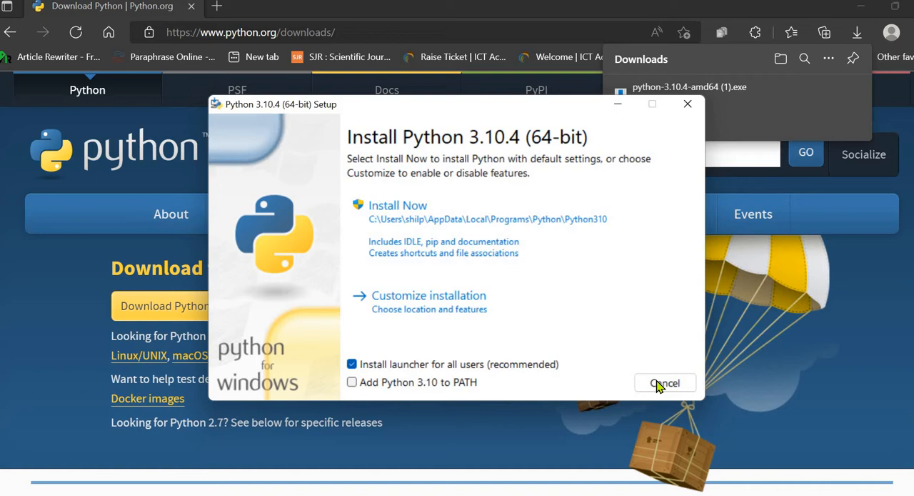
# - Run Install Now with default settings, then close the successful setup
pyautogui.click(398, 205)
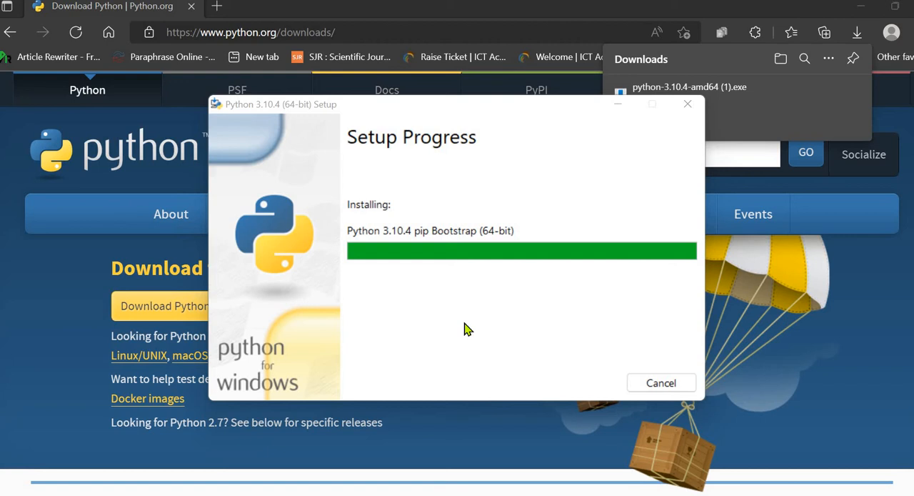
pyautogui.moveTo(625, 340)
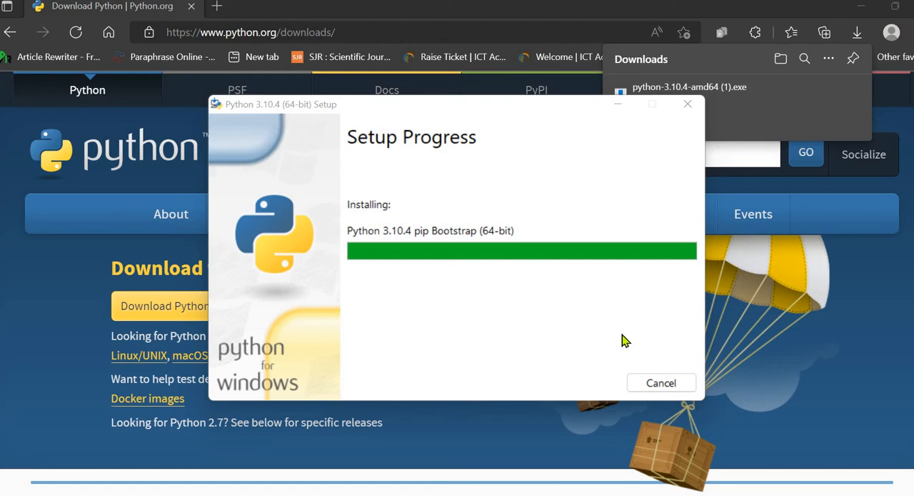
pyautogui.moveTo(543, 386)
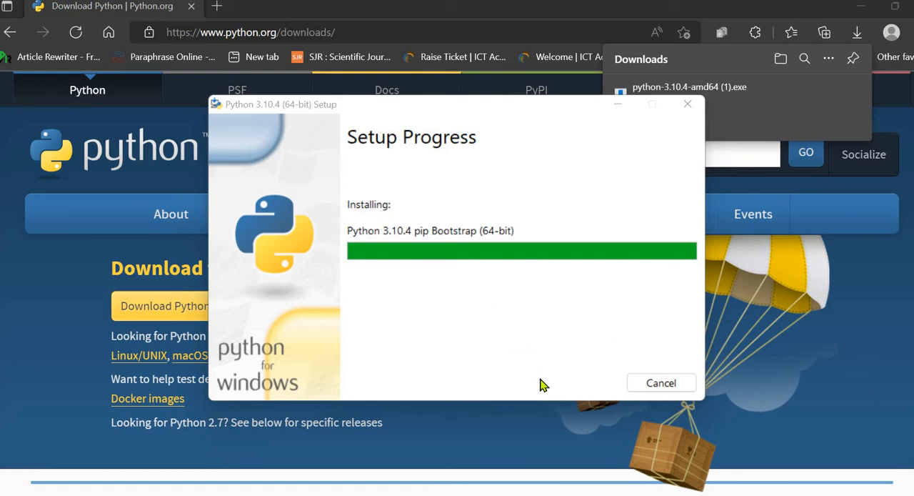
pyautogui.moveTo(551, 398)
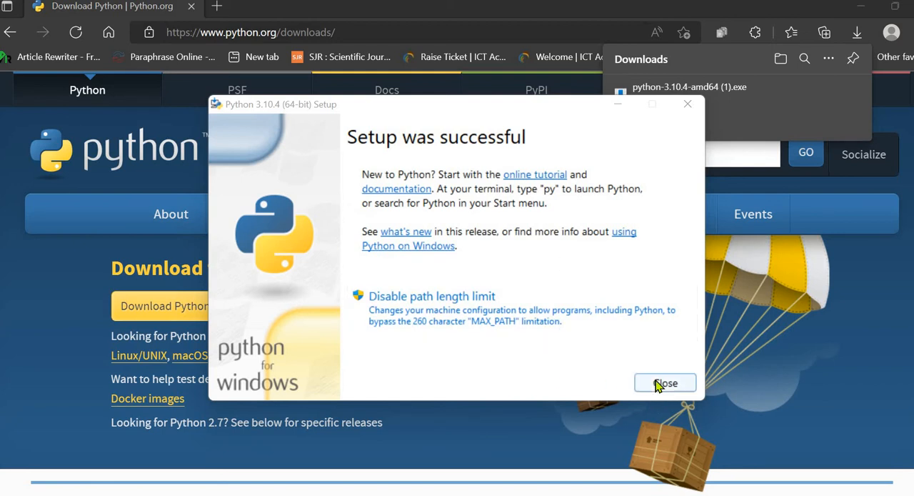
pyautogui.click(665, 383)
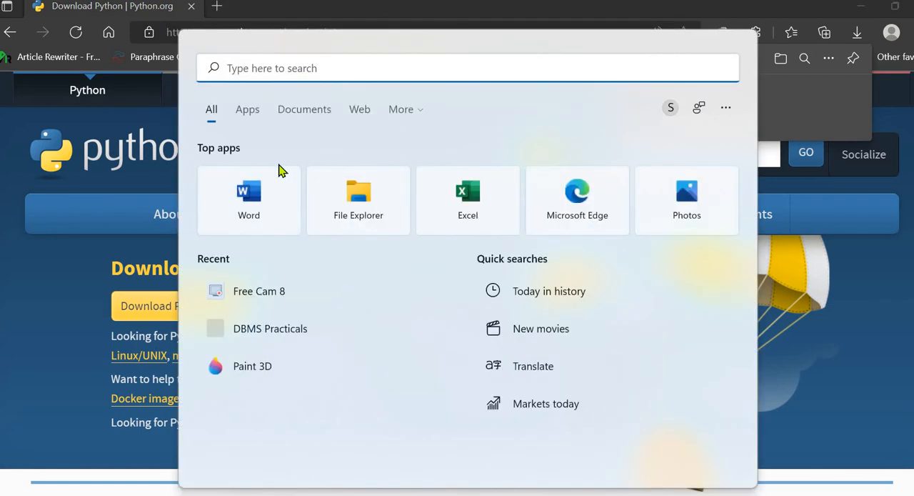
# - Launch Command Prompt via 'cmd' and run python --version, which is not recognized
pyautogui.write('cmd')
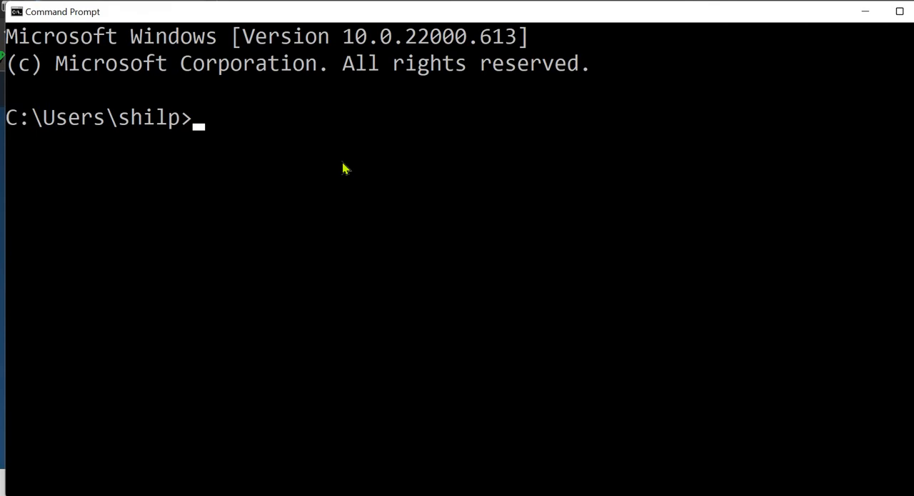
pyautogui.write('p')
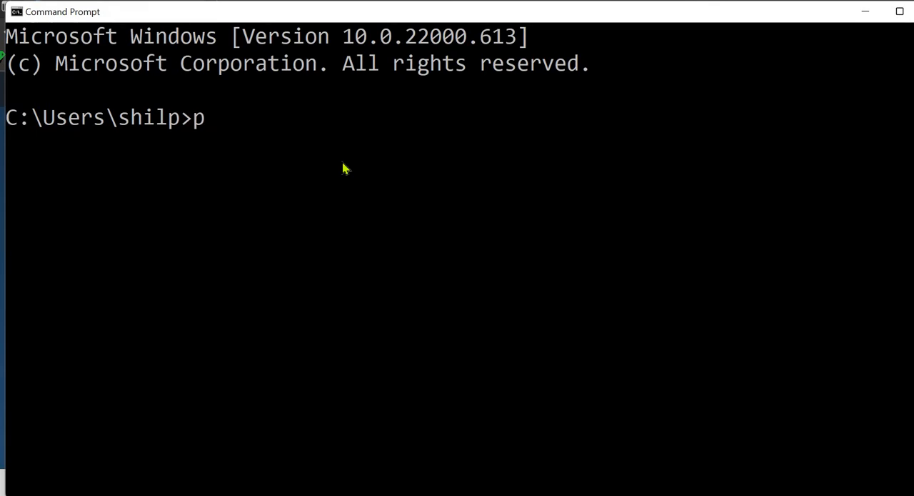
pyautogui.write('ython --')
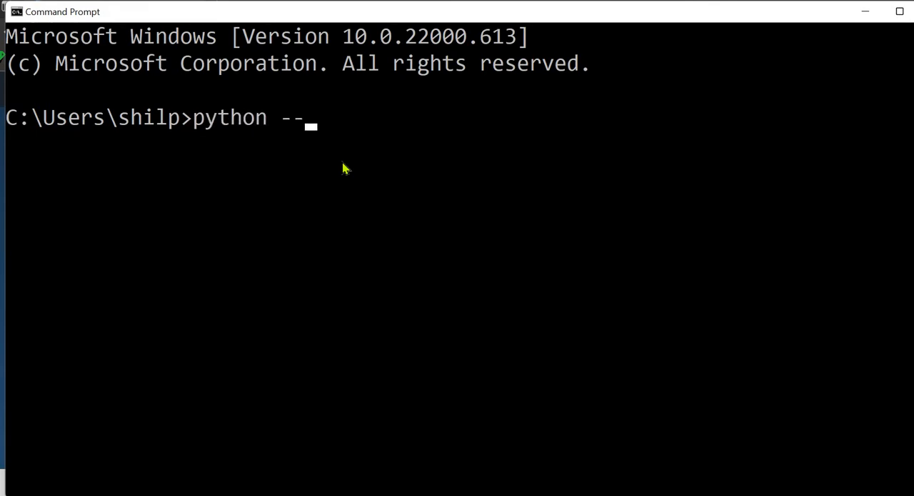
pyautogui.write('version')
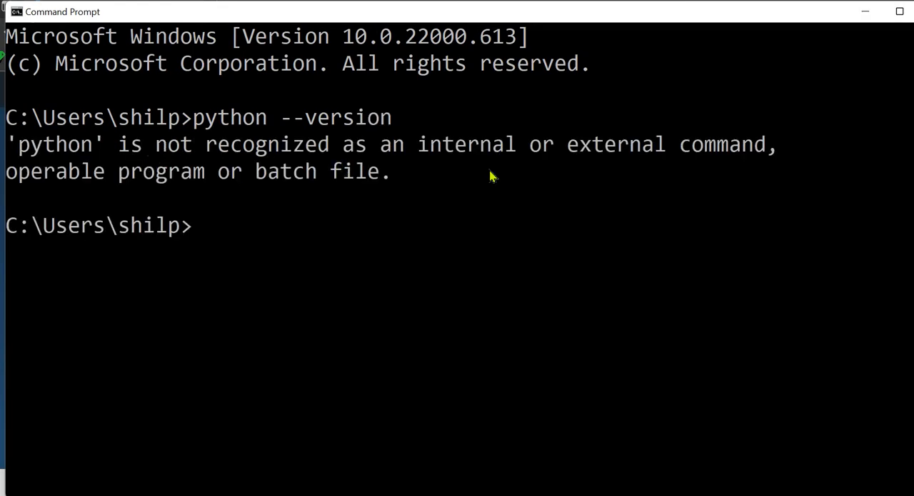
pyautogui.moveTo(22, 162)
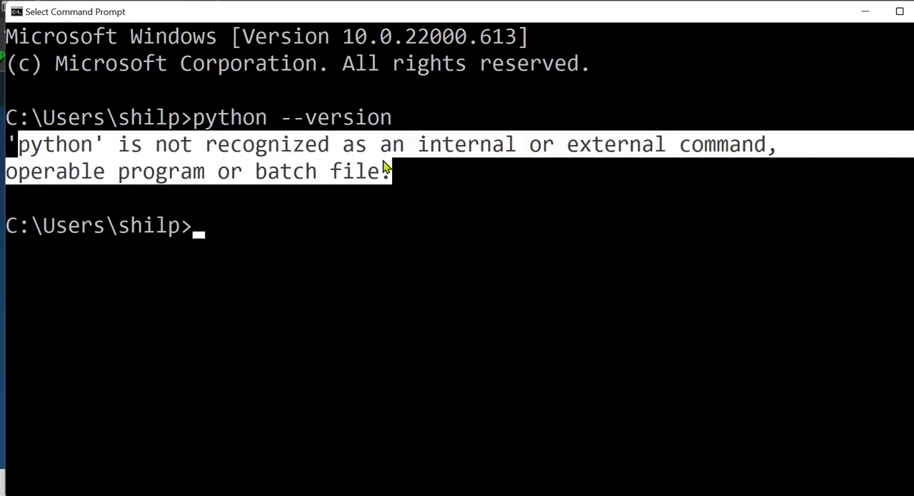
pyautogui.moveTo(712, 165)
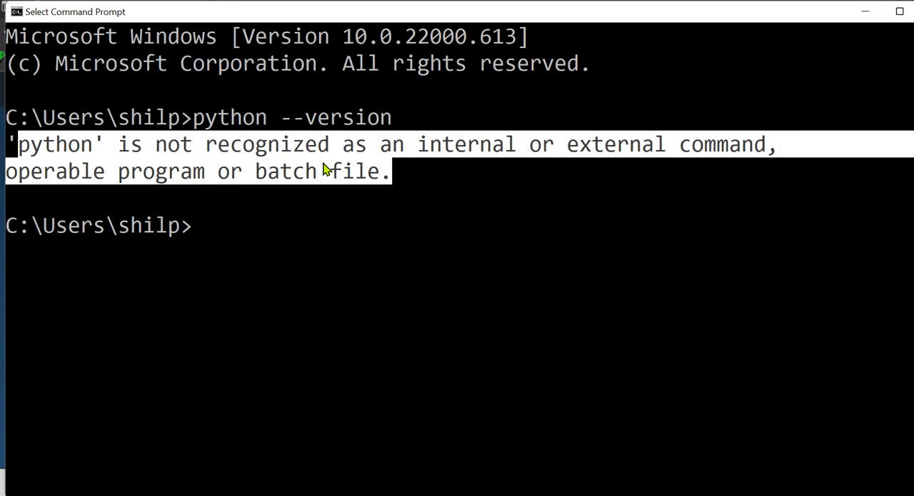
pyautogui.moveTo(182, 207)
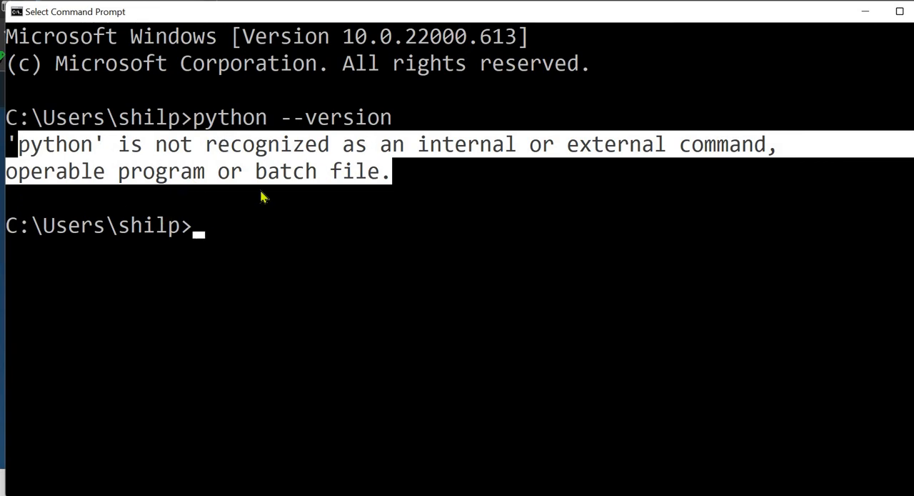
pyautogui.moveTo(270, 154)
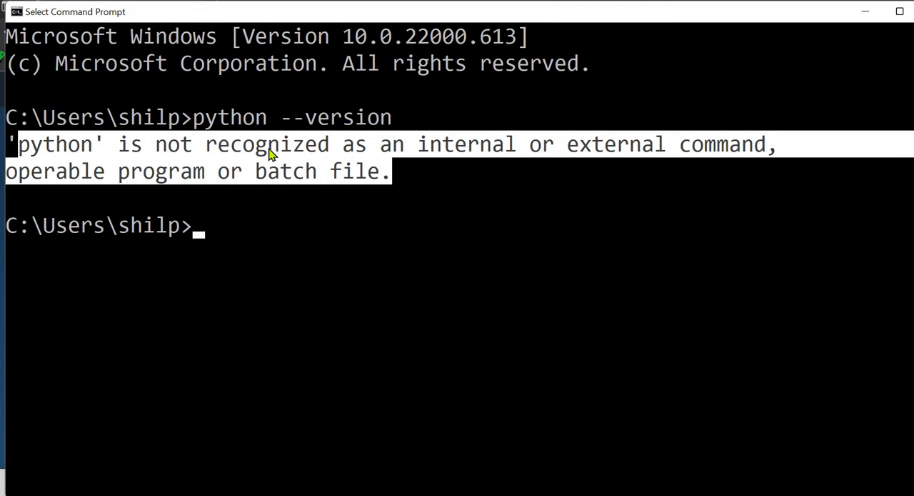
pyautogui.moveTo(257, 308)
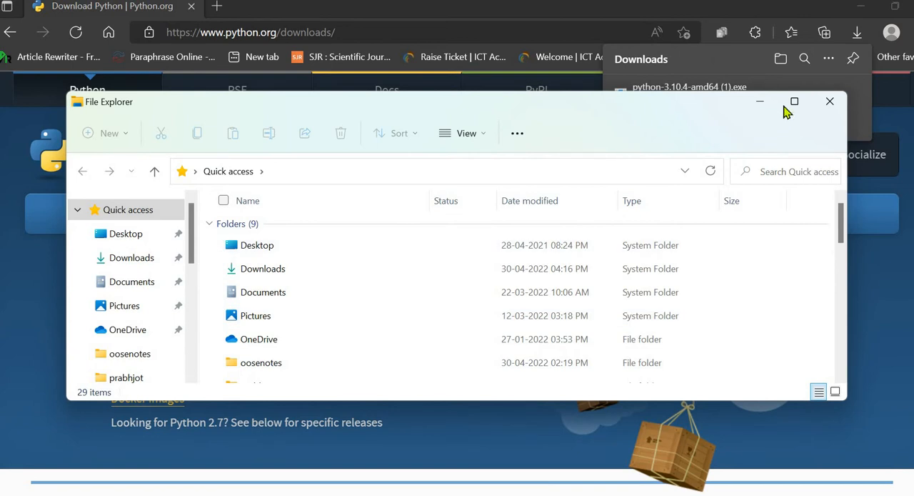
# - Open C:\Users from This PC and toggle hidden items in the View options
pyautogui.click(794, 100)
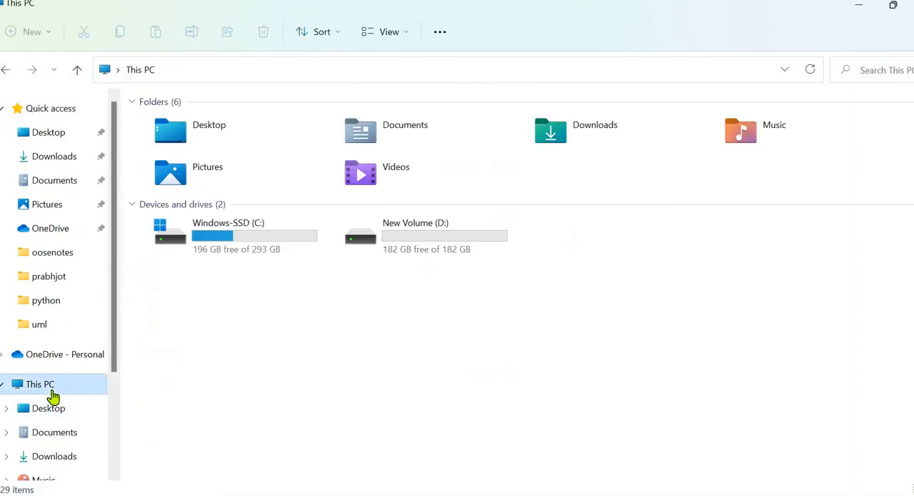
pyautogui.doubleClick(228, 233)
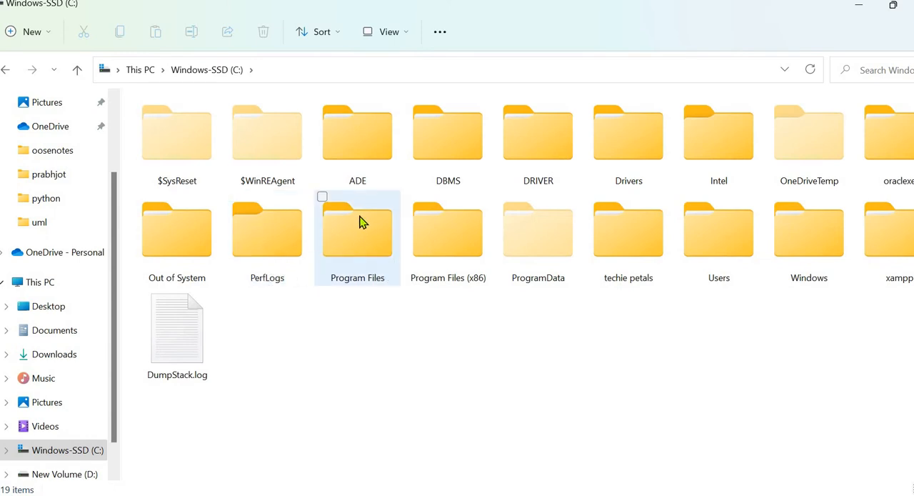
pyautogui.moveTo(718, 236)
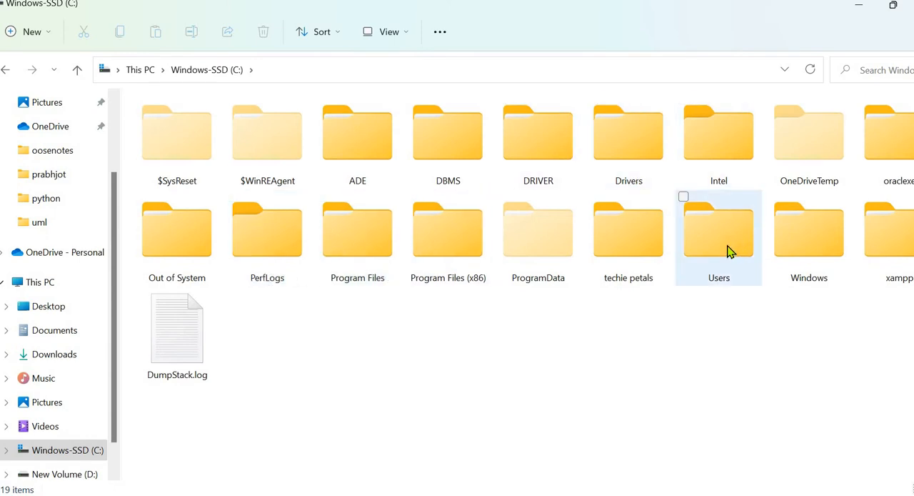
pyautogui.doubleClick(718, 229)
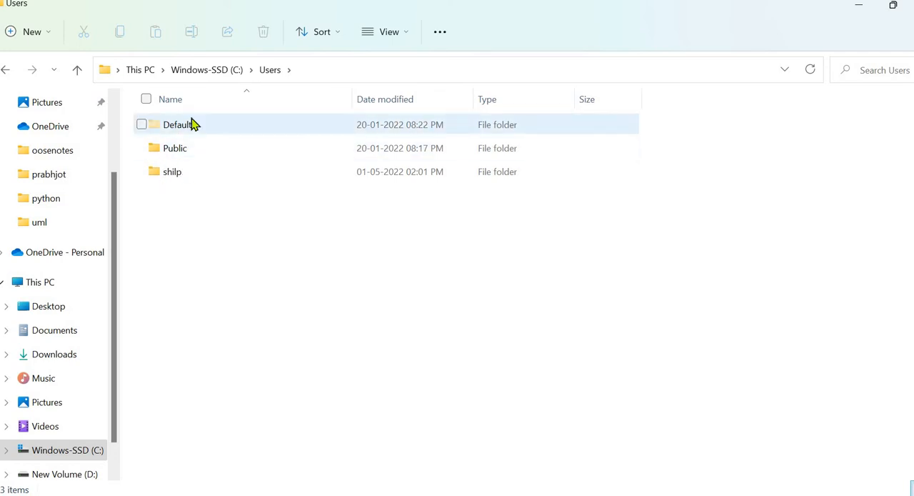
pyautogui.click(228, 207)
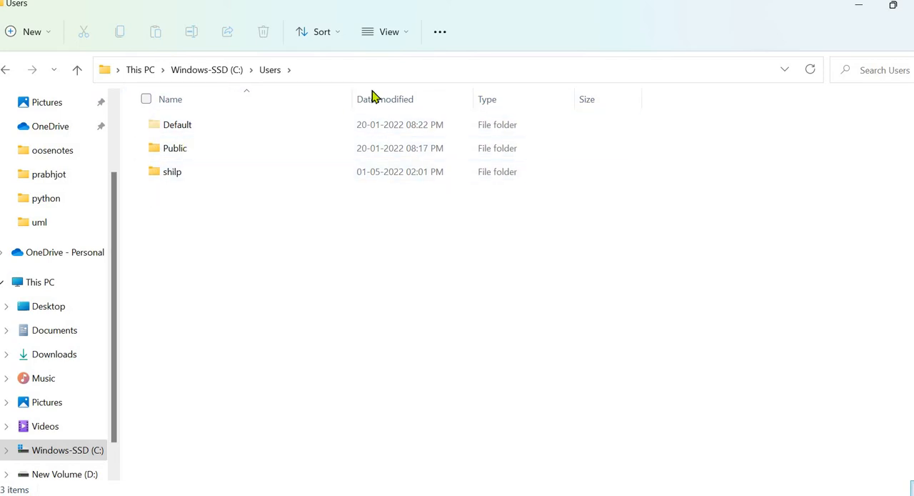
pyautogui.click(388, 31)
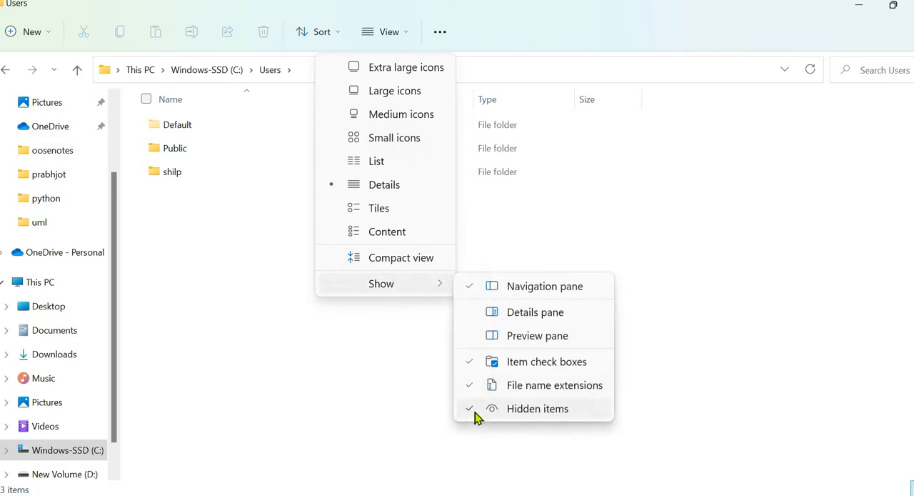
pyautogui.moveTo(567, 416)
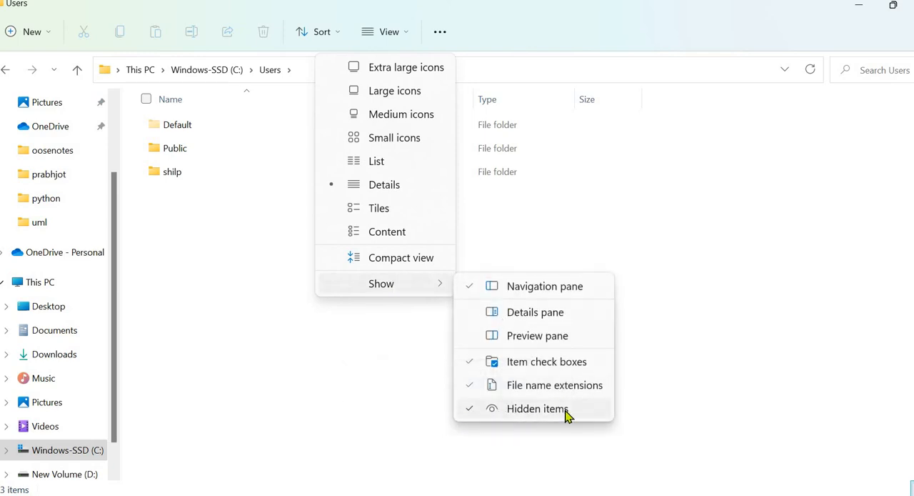
pyautogui.moveTo(497, 425)
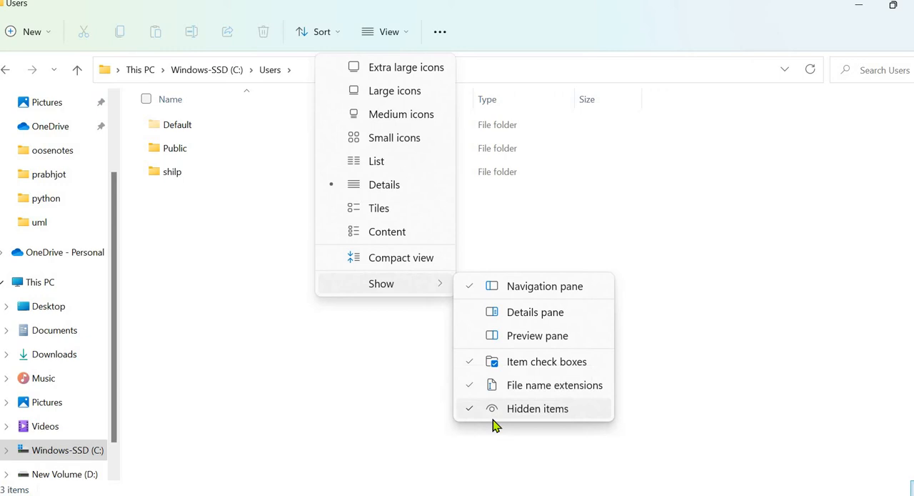
pyautogui.click(537, 408)
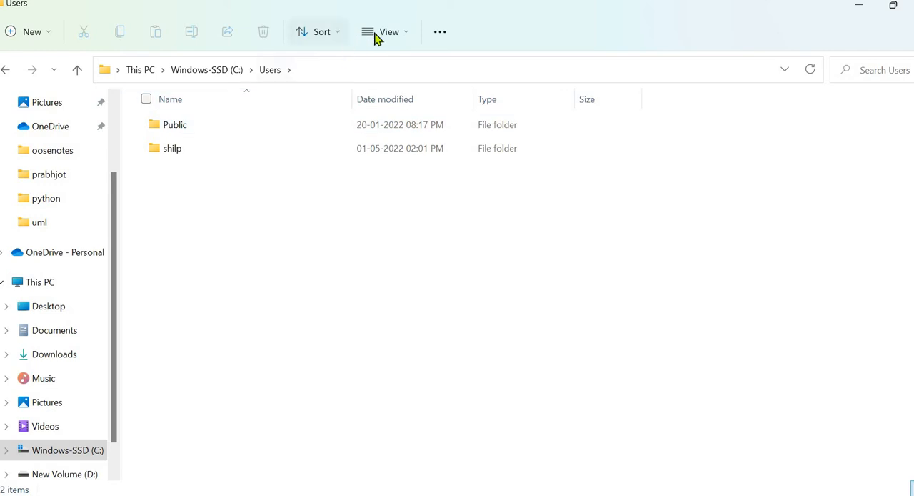
pyautogui.click(388, 31)
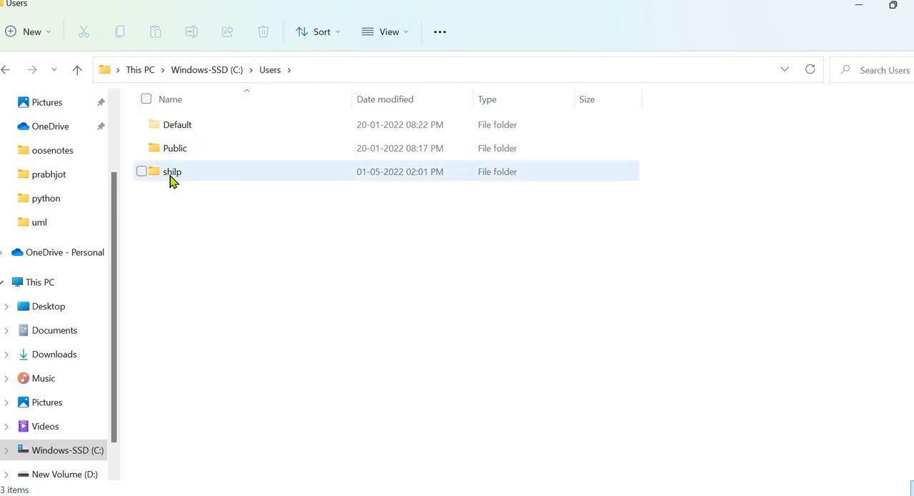
# - Browse from the user folder through AppData, Local, Programs, Python into Python310
pyautogui.doubleClick(173, 171)
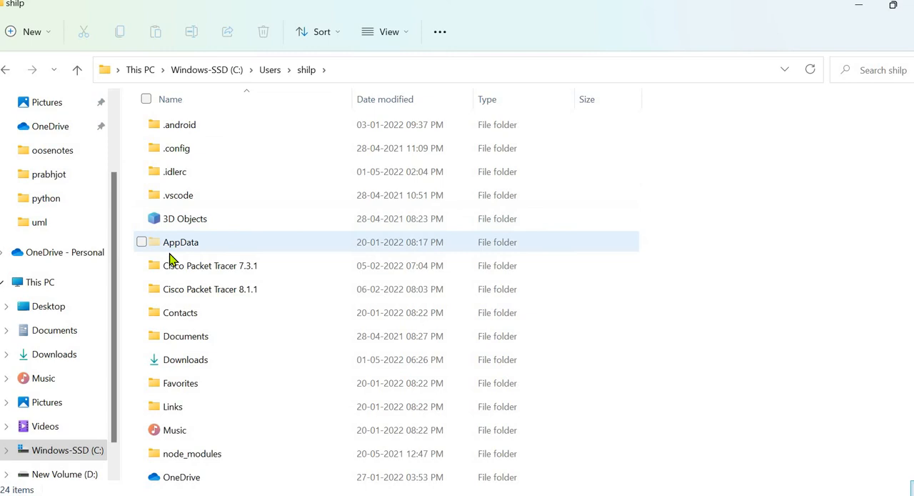
pyautogui.click(210, 265)
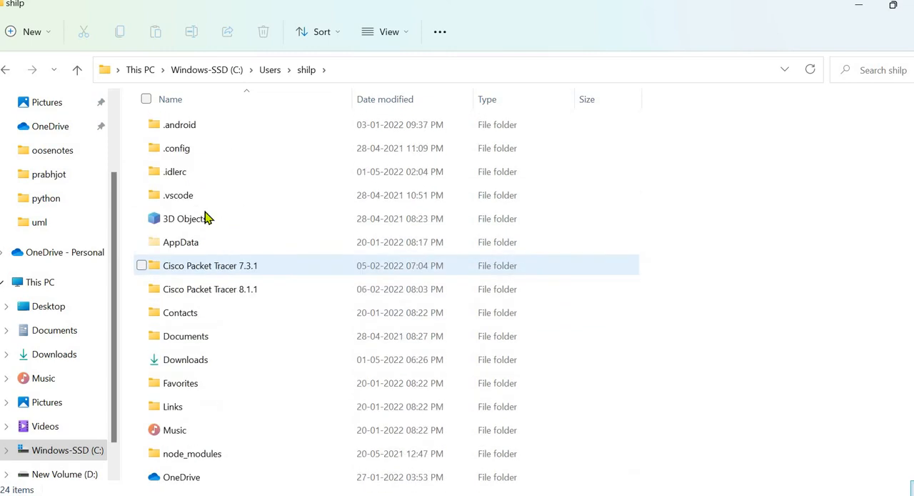
pyautogui.doubleClick(181, 242)
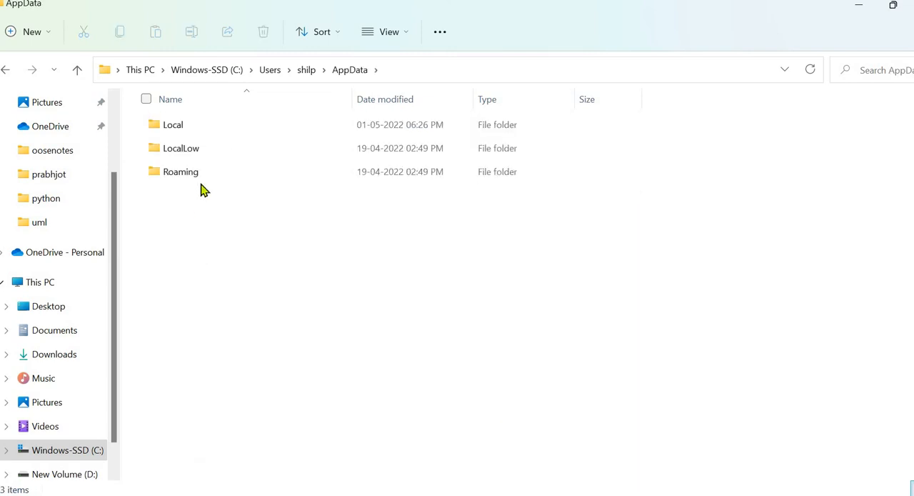
pyautogui.click(173, 124)
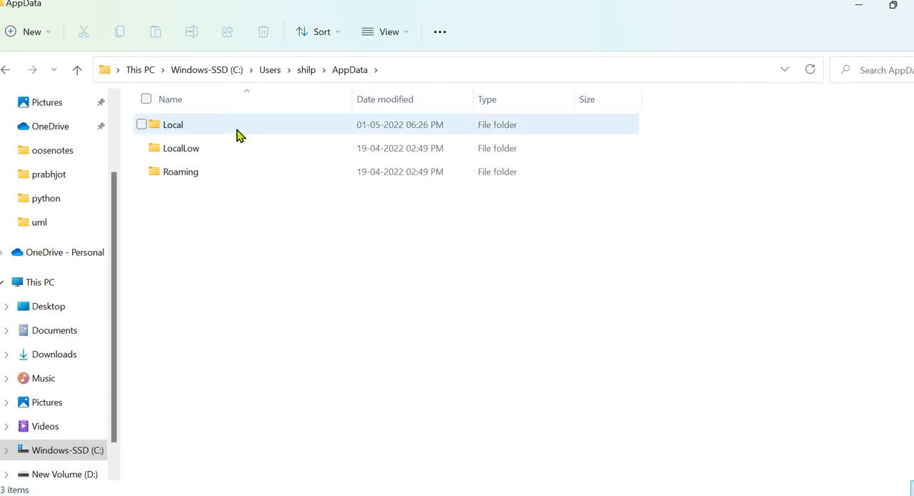
pyautogui.doubleClick(173, 125)
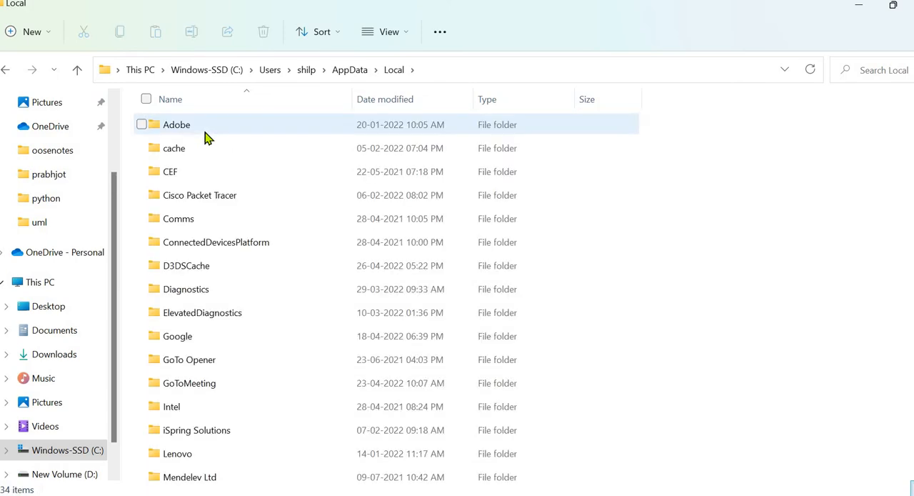
pyautogui.moveTo(216, 219)
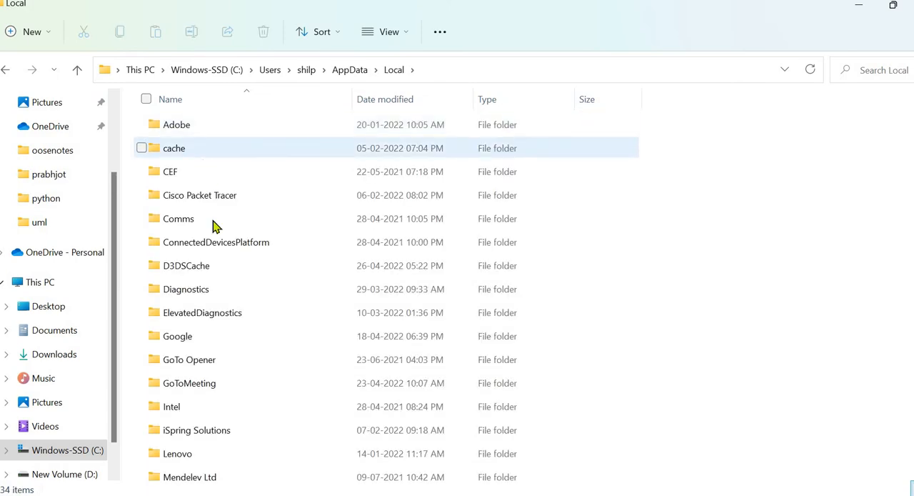
pyautogui.scroll(-3)
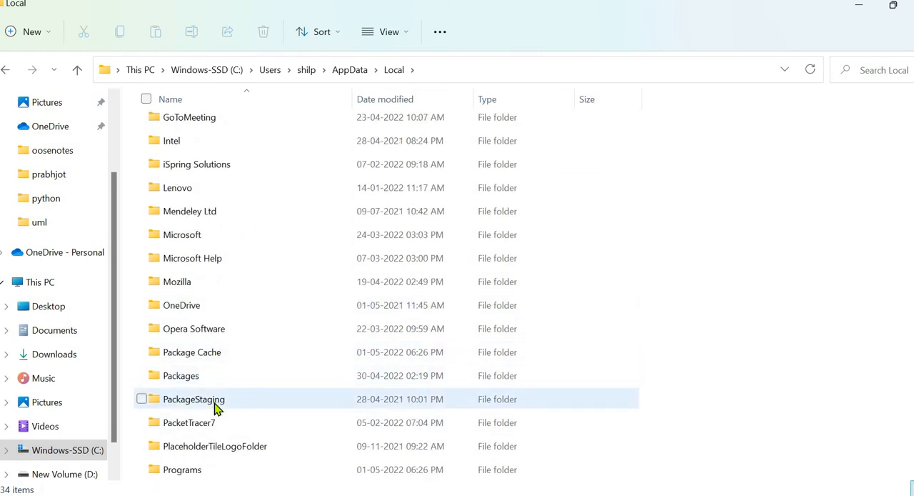
pyautogui.scroll(-3)
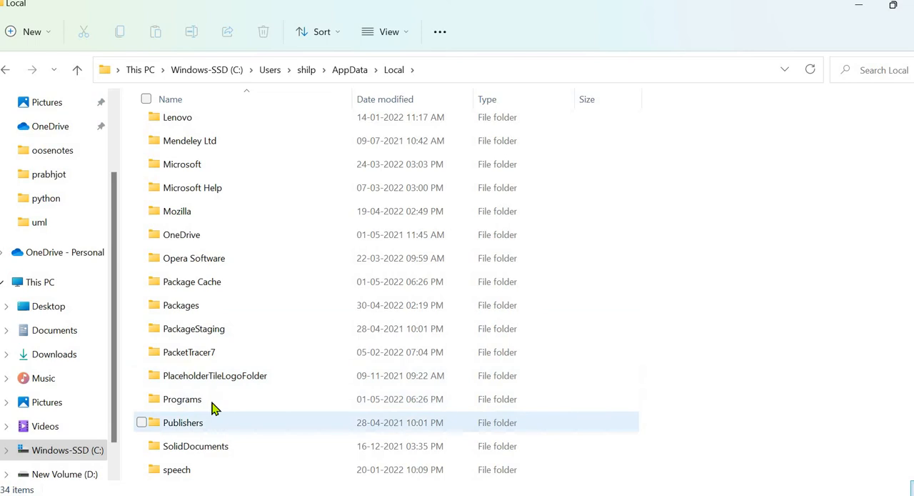
pyautogui.doubleClick(182, 399)
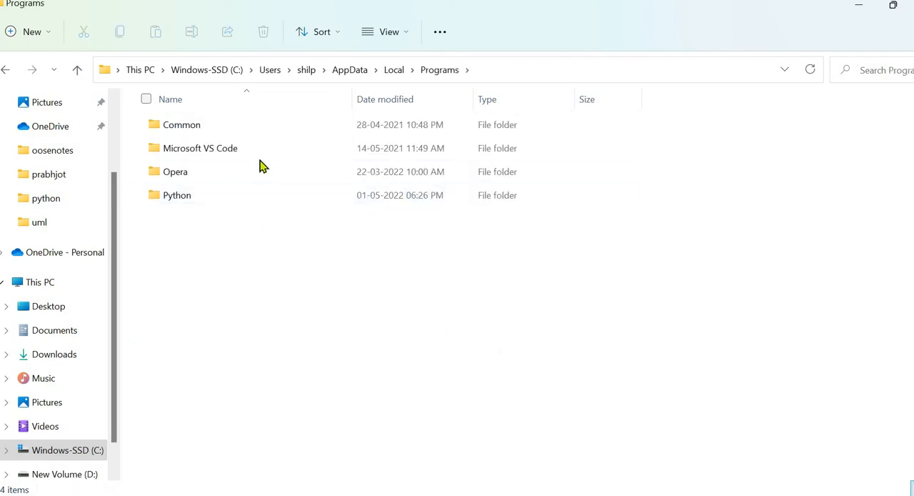
pyautogui.moveTo(196, 200)
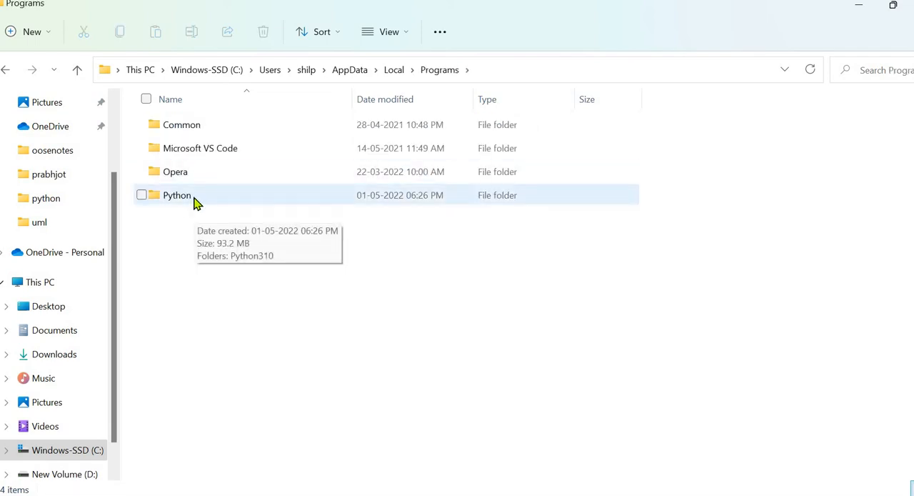
pyautogui.doubleClick(176, 195)
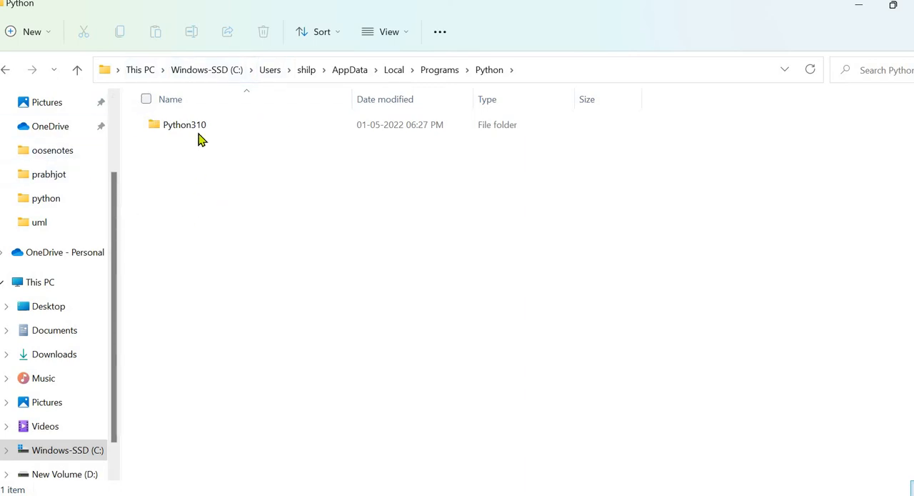
pyautogui.doubleClick(185, 124)
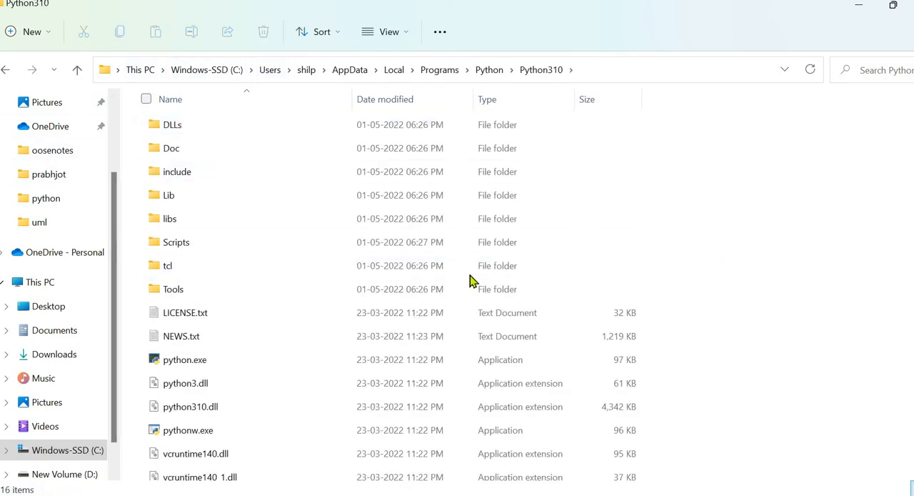
pyautogui.click(169, 194)
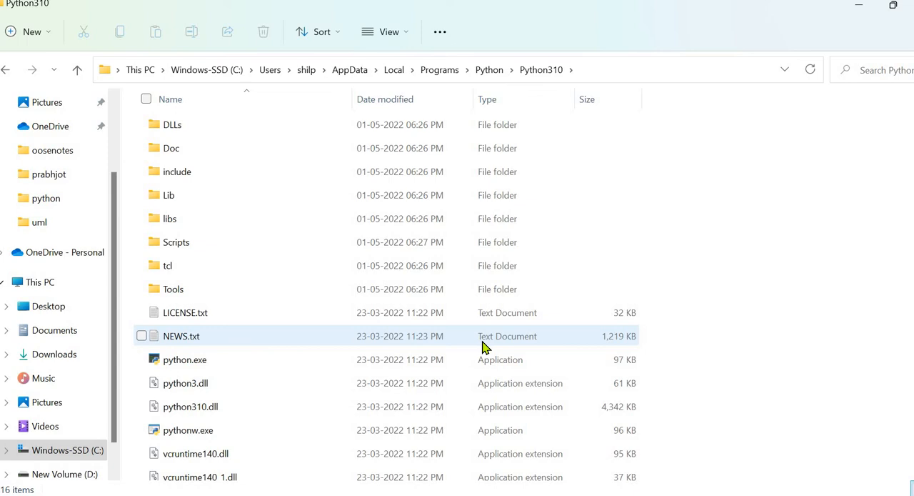
pyautogui.moveTo(510, 361)
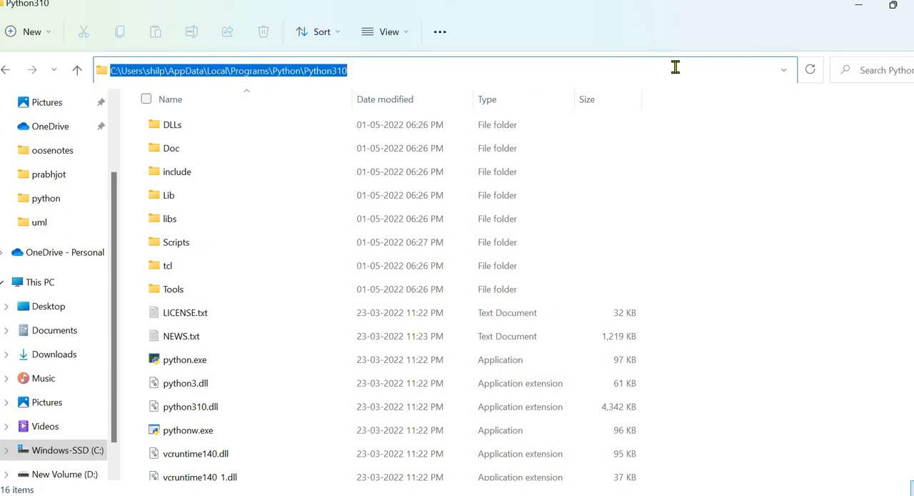
# - Select the Python310 path in the address bar and start typing in Windows search
pyautogui.click(711, 117)
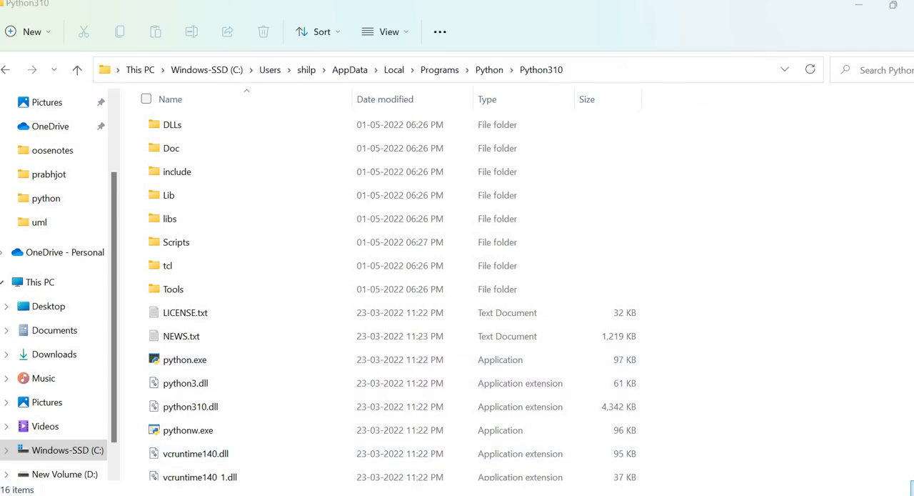
pyautogui.write('excel')
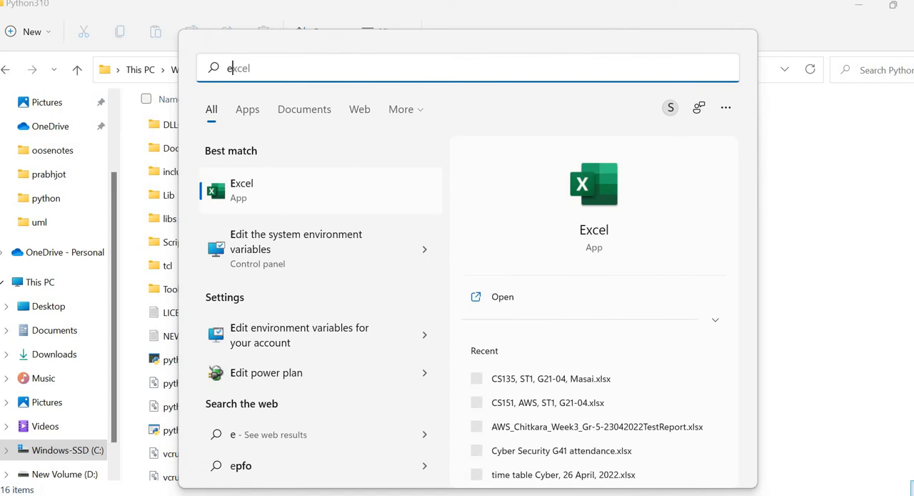
# - Search 'env' and open 'Edit the system environment variables'
pyautogui.write('env')
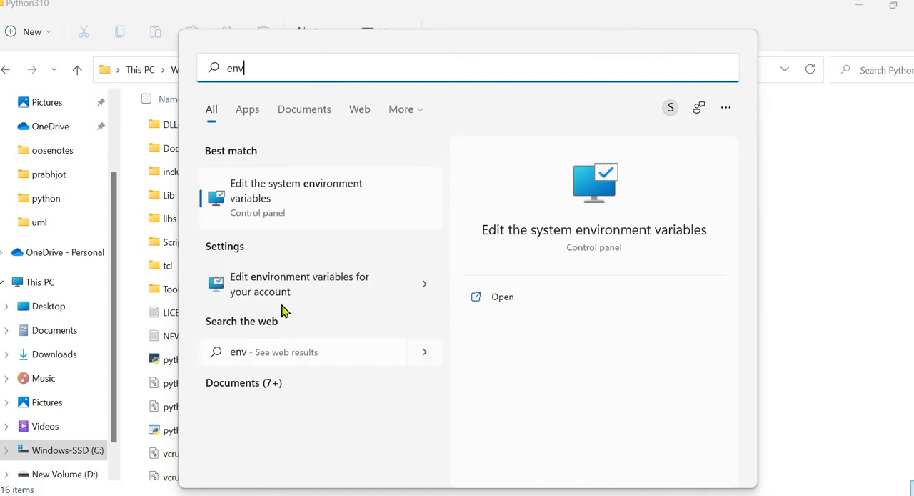
pyautogui.moveTo(311, 293)
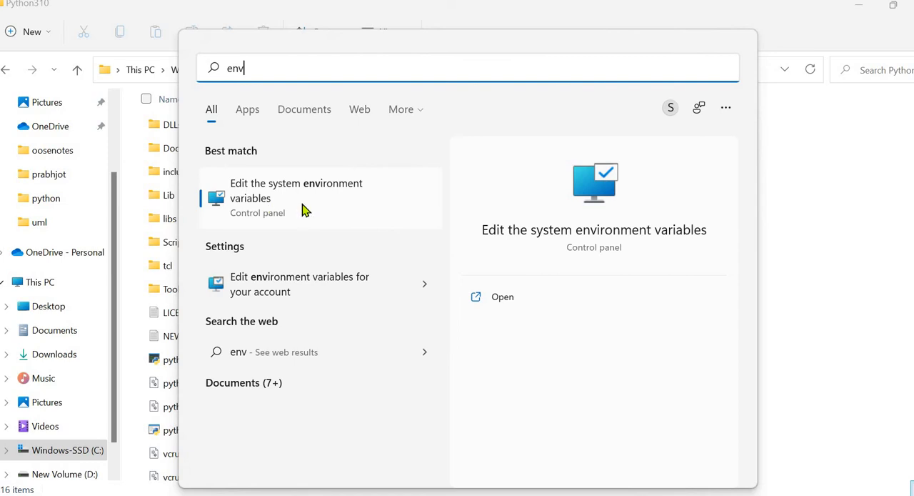
pyautogui.moveTo(333, 217)
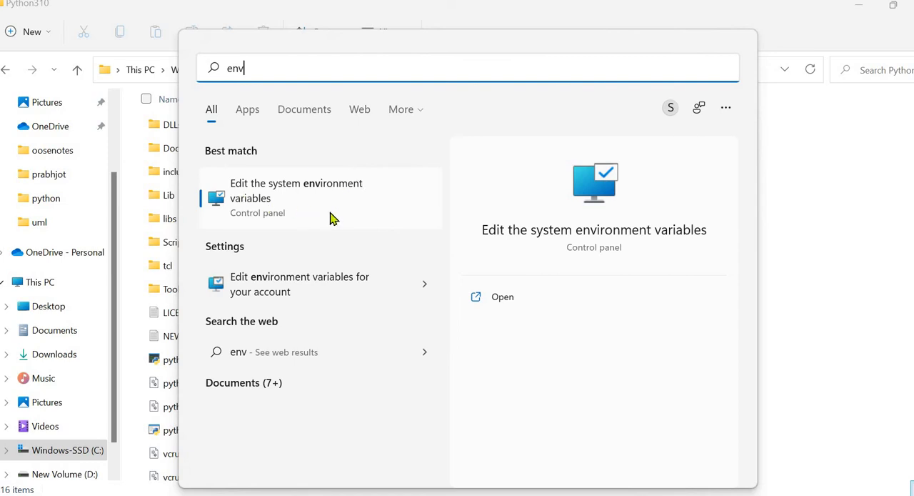
pyautogui.moveTo(303, 278)
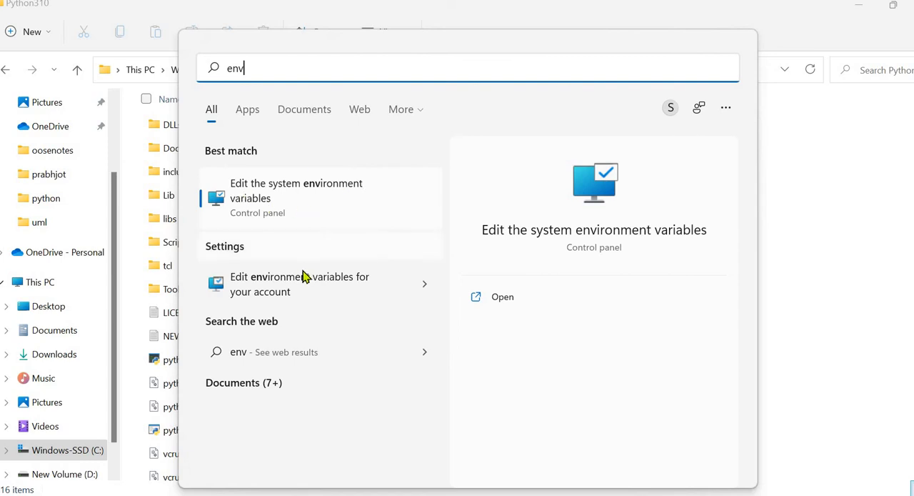
pyautogui.click(296, 198)
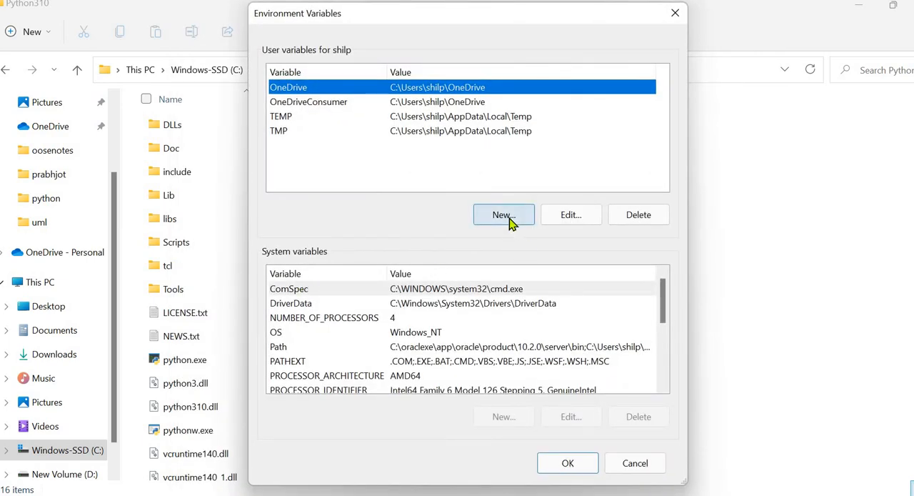
# - Create user variable PATH holding the Python310 and Python310\Scripts paths
pyautogui.click(504, 214)
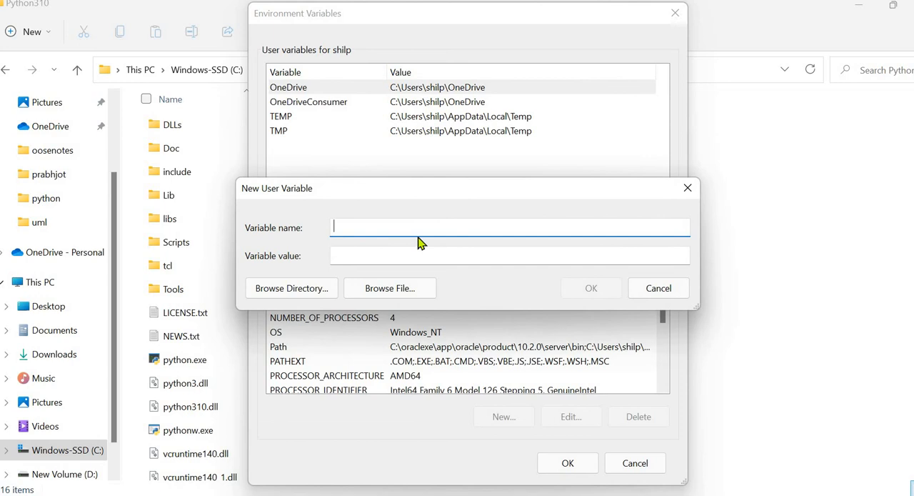
pyautogui.write('P')
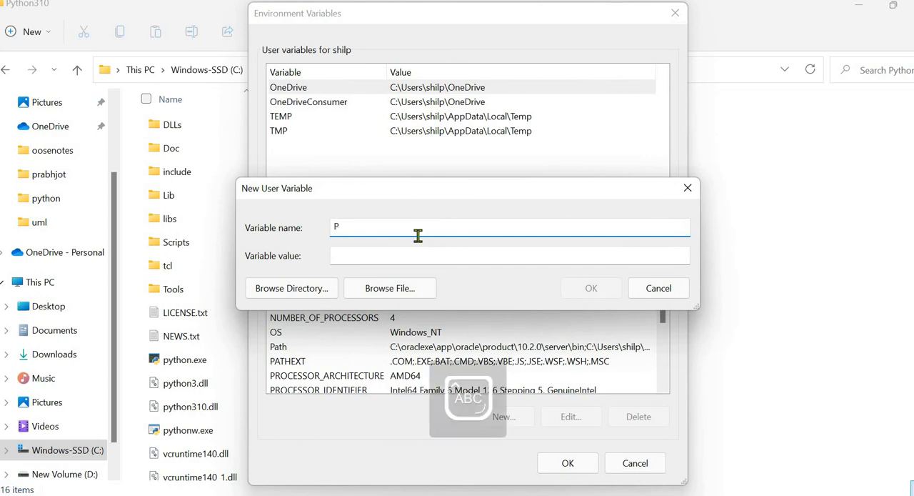
pyautogui.write('ATH')
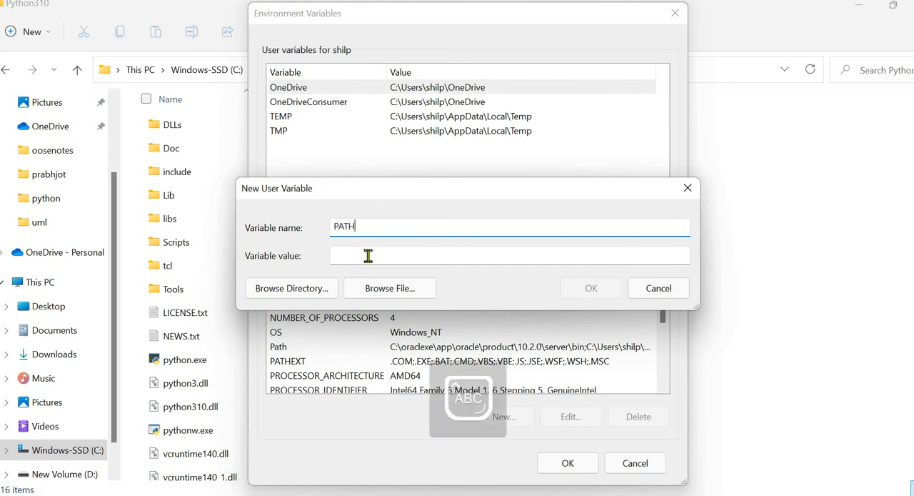
pyautogui.click(509, 255)
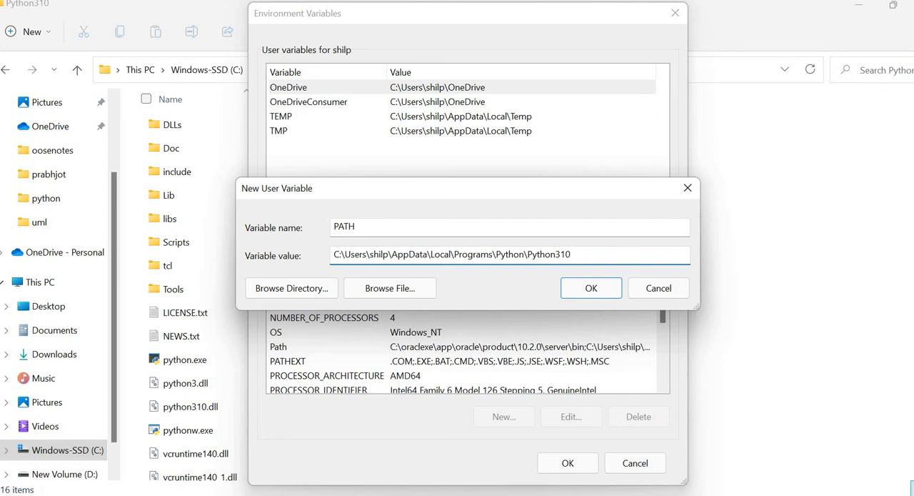
pyautogui.write('\\Python310\\;')
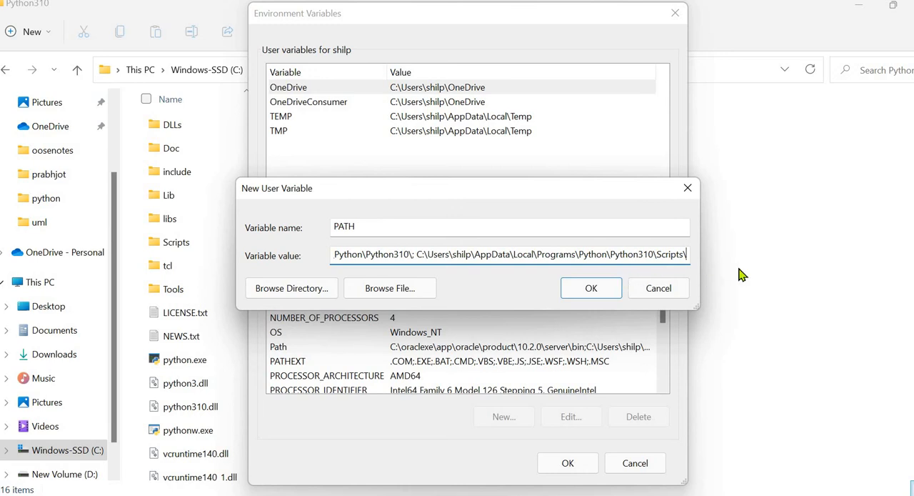
pyautogui.moveTo(754, 261)
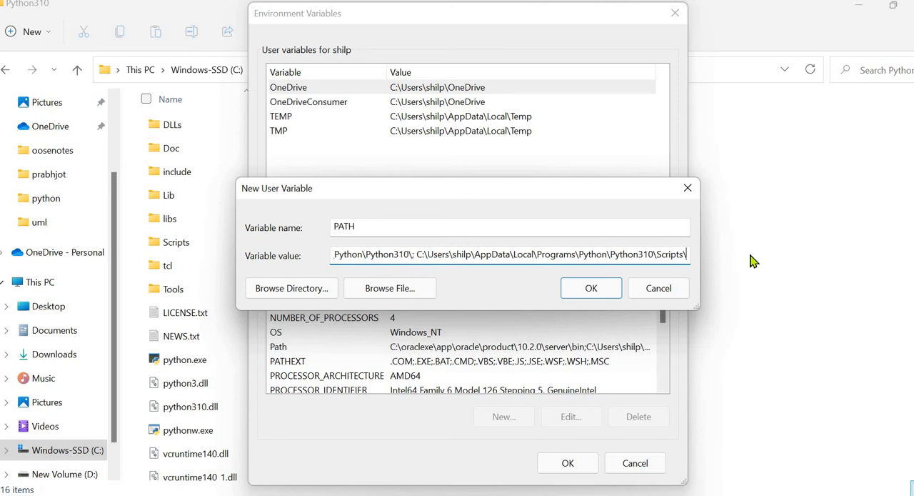
pyautogui.click(590, 287)
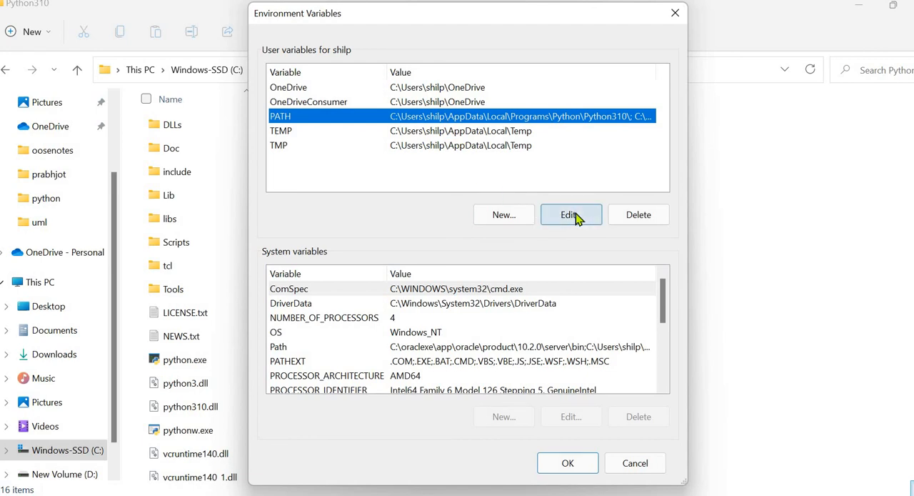
# - Edit PATH so Python310 precedes Scripts, then confirm both dialogs
pyautogui.click(572, 214)
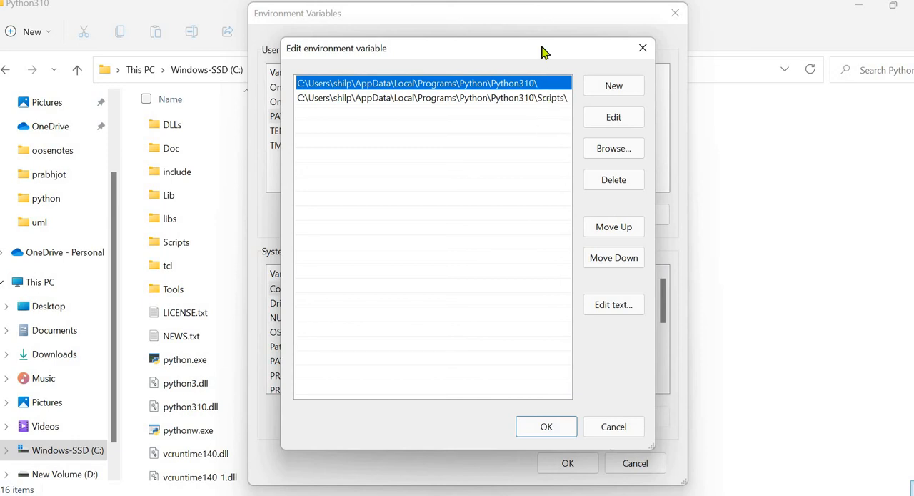
pyautogui.moveTo(537, 60)
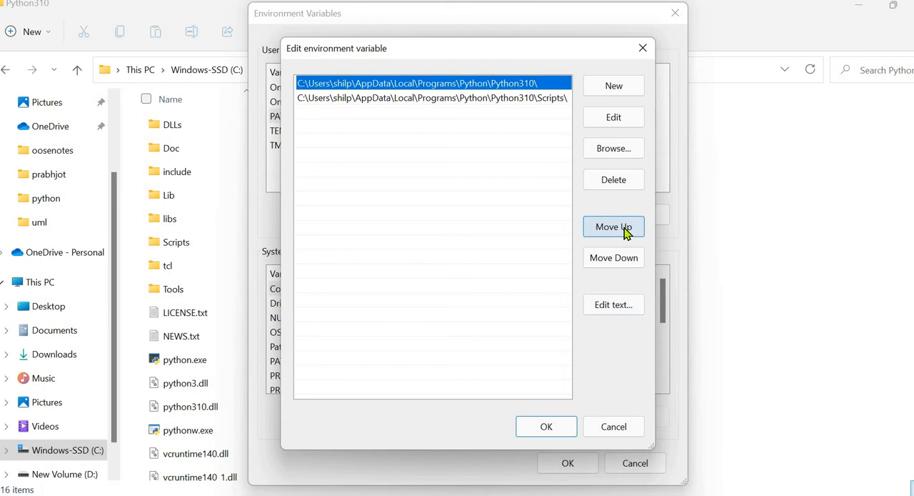
pyautogui.click(613, 226)
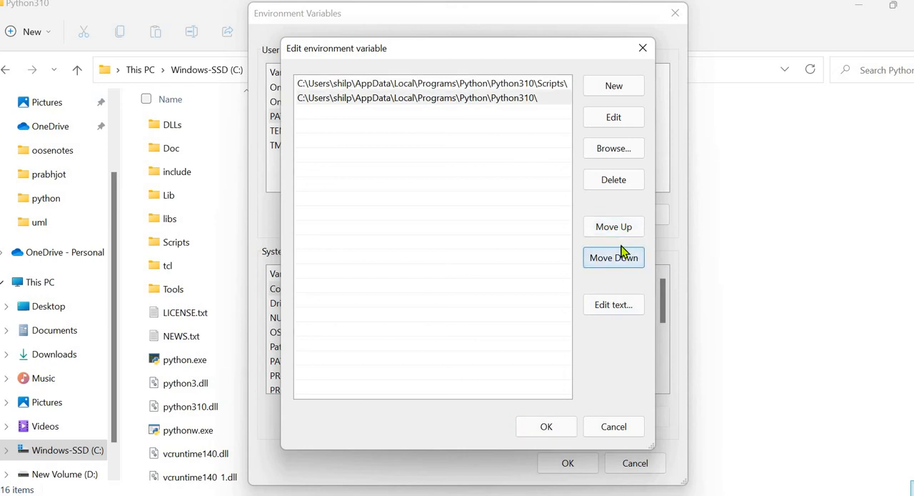
pyautogui.click(613, 257)
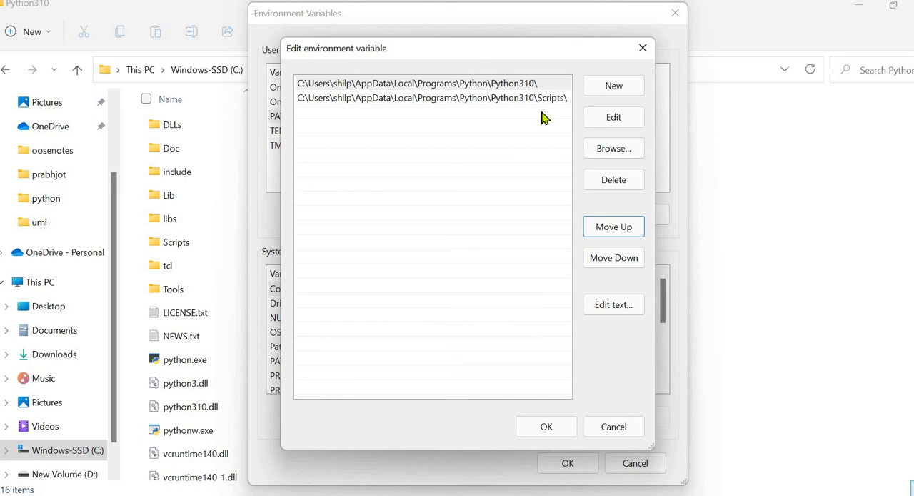
pyautogui.click(547, 426)
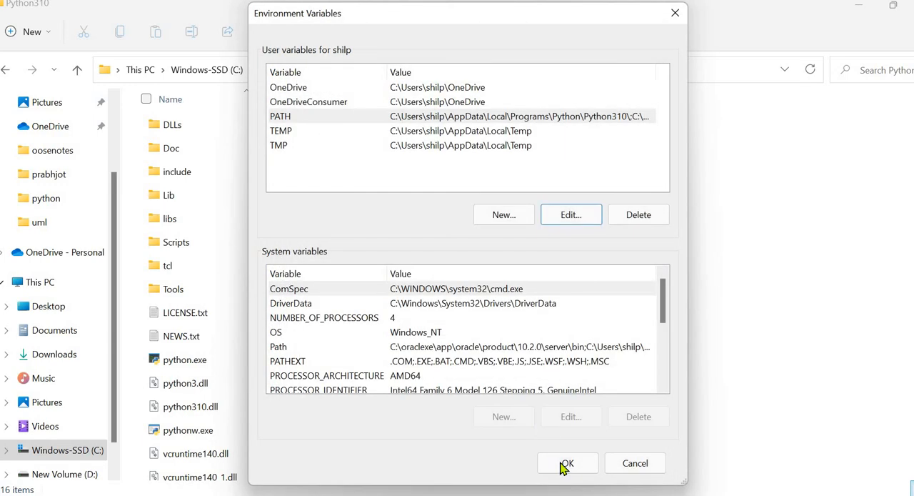
pyautogui.click(566, 463)
pyautogui.write('comm')
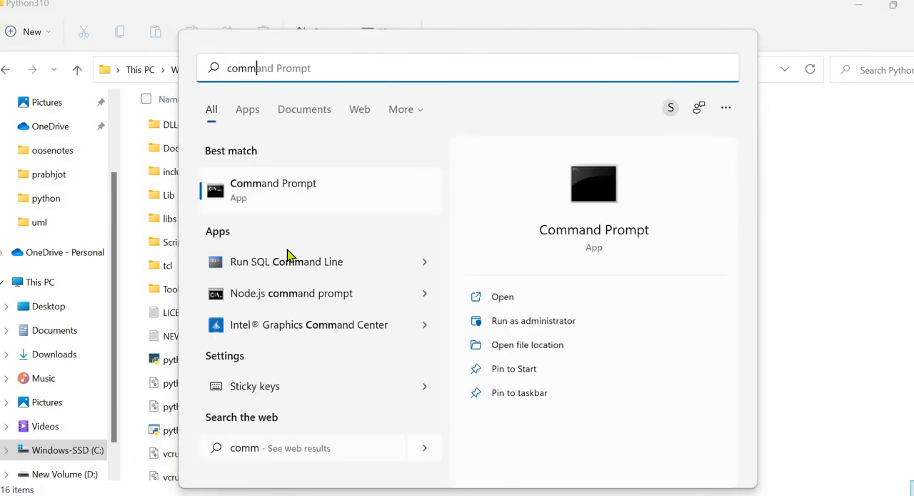
# - Open a new Command Prompt and run python --version, getting Python 3.10.4
pyautogui.click(273, 189)
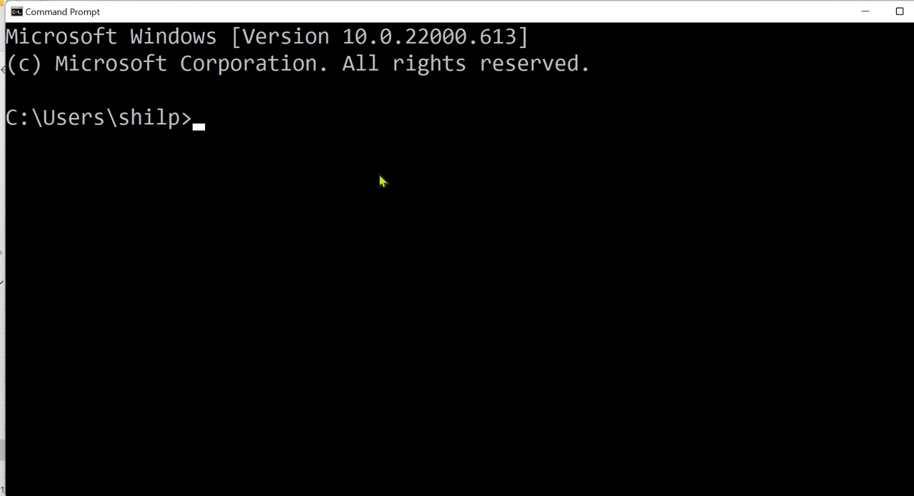
pyautogui.write('python')
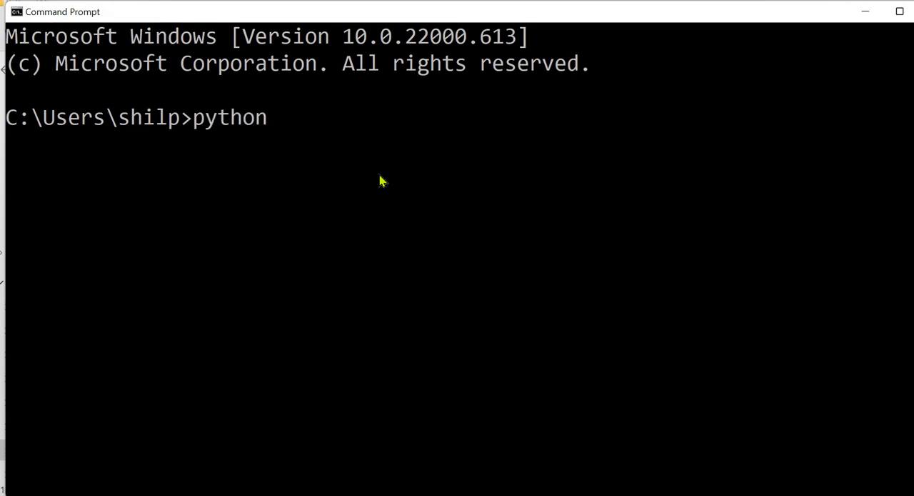
pyautogui.write('--version')
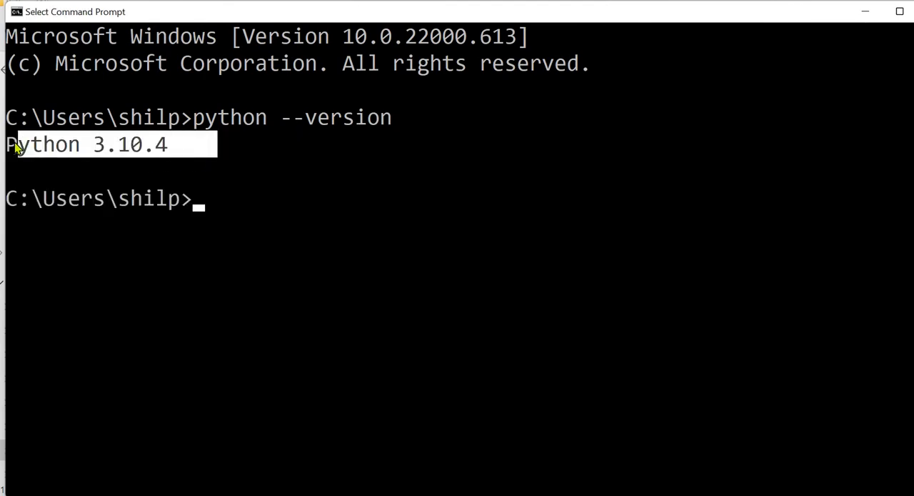
pyautogui.moveTo(192, 165)
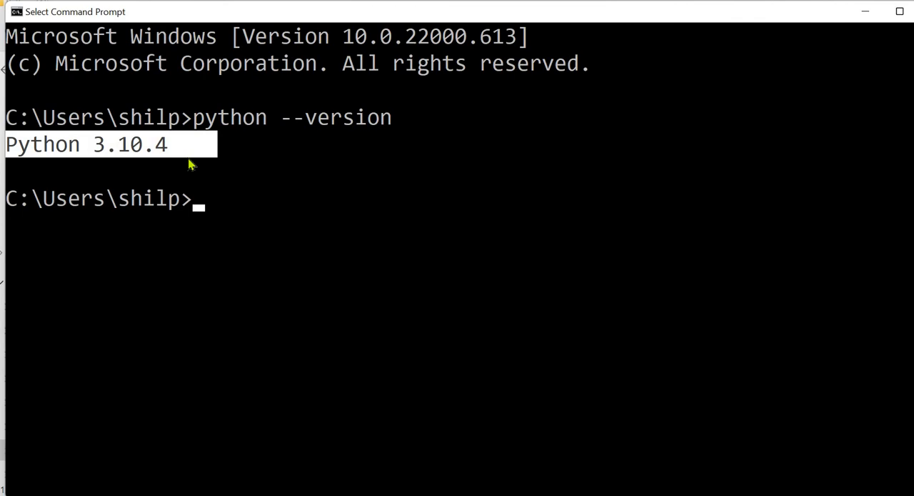
pyautogui.moveTo(330, 216)
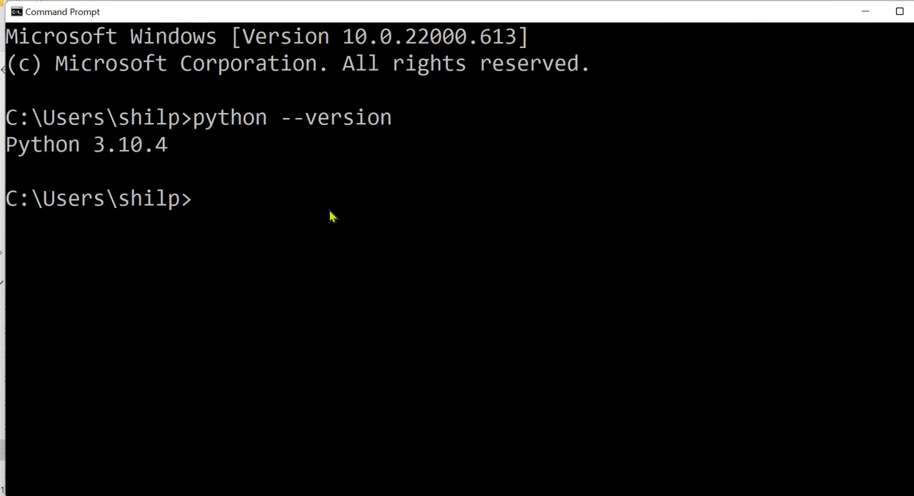
# - Start a verbose Python session with python -v in Command Prompt
pyautogui.write('python')
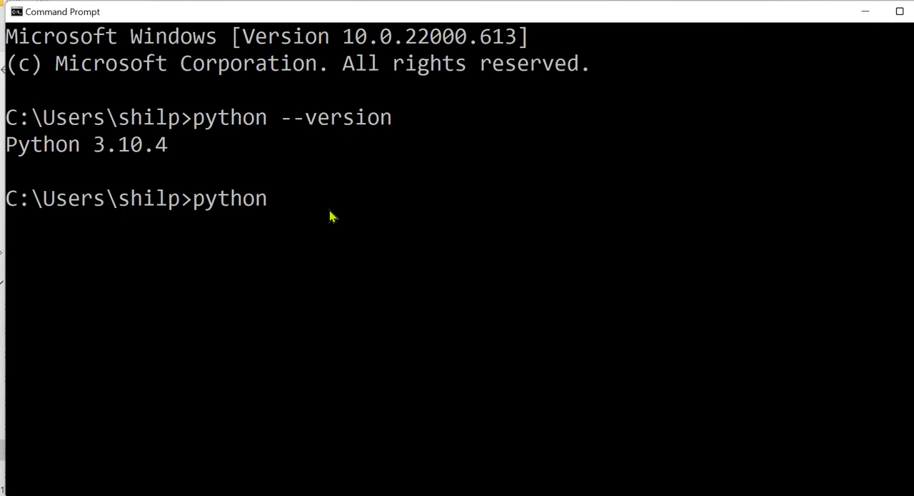
pyautogui.write('-v')
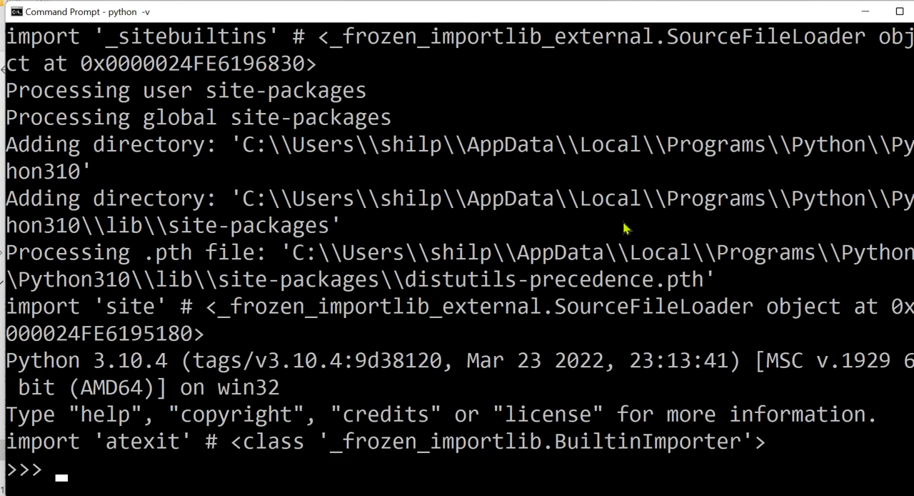
pyautogui.scroll(-3)
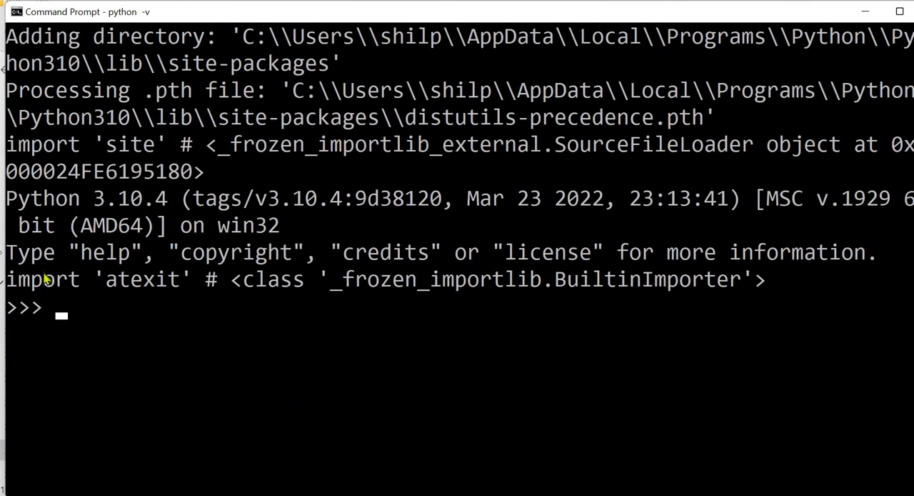
pyautogui.moveTo(121, 339)
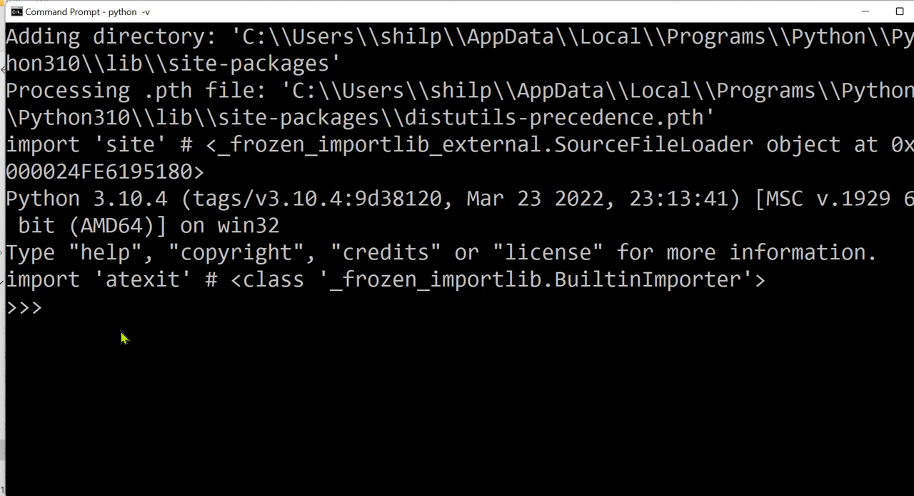
# - Assign a=5, confirm a returns 5, and run print(a)
pyautogui.write('a=5')
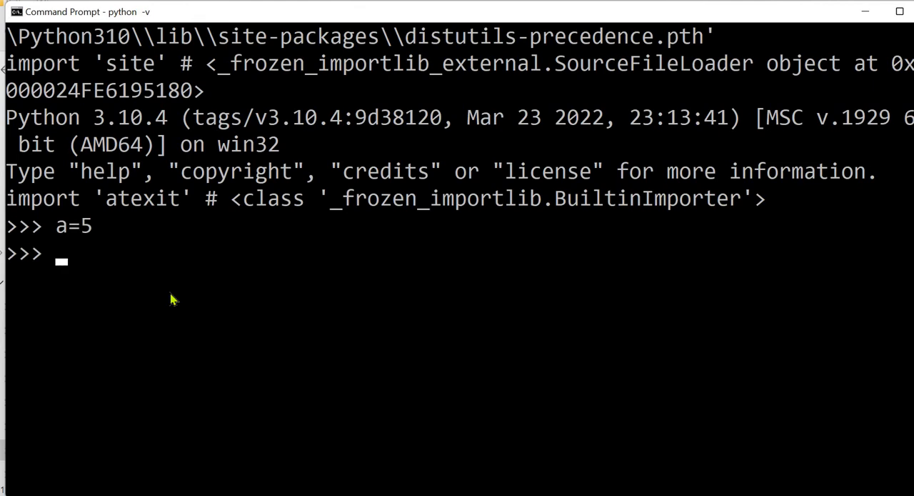
pyautogui.write('a')
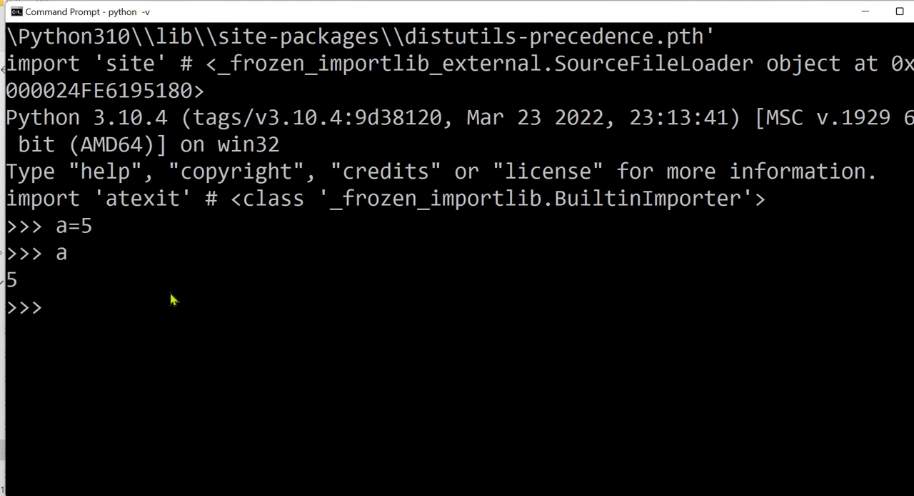
pyautogui.write('print')
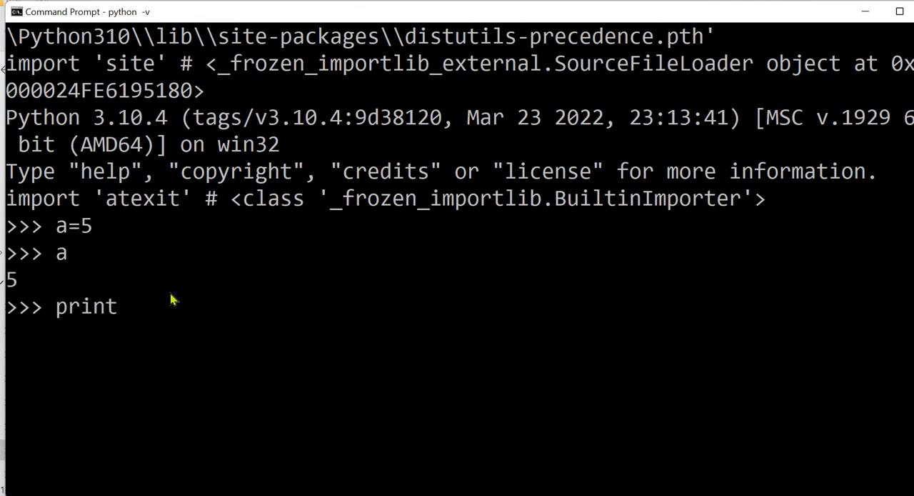
pyautogui.write('(a)')
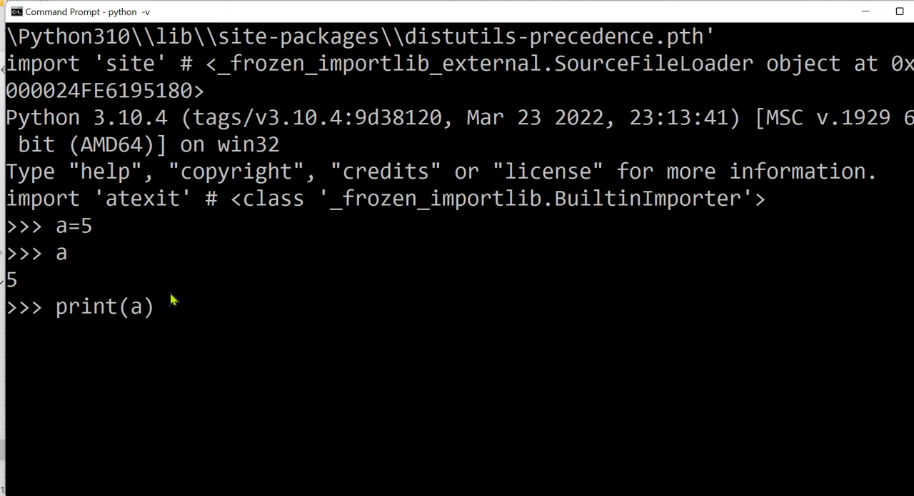
pyautogui.moveTo(311, 310)
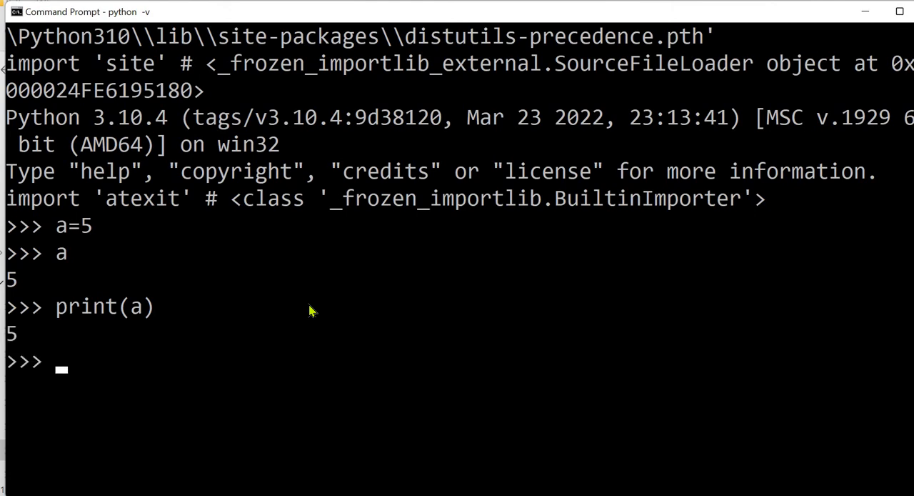
pyautogui.moveTo(323, 372)
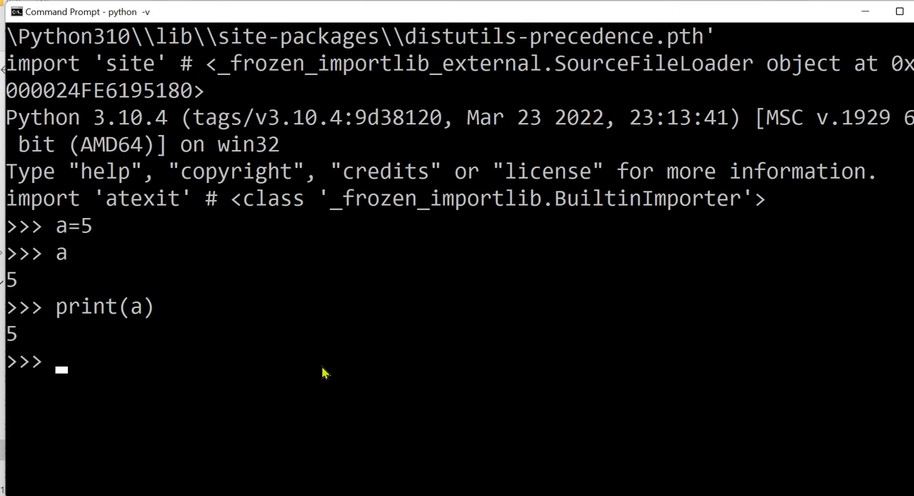
pyautogui.moveTo(214, 175)
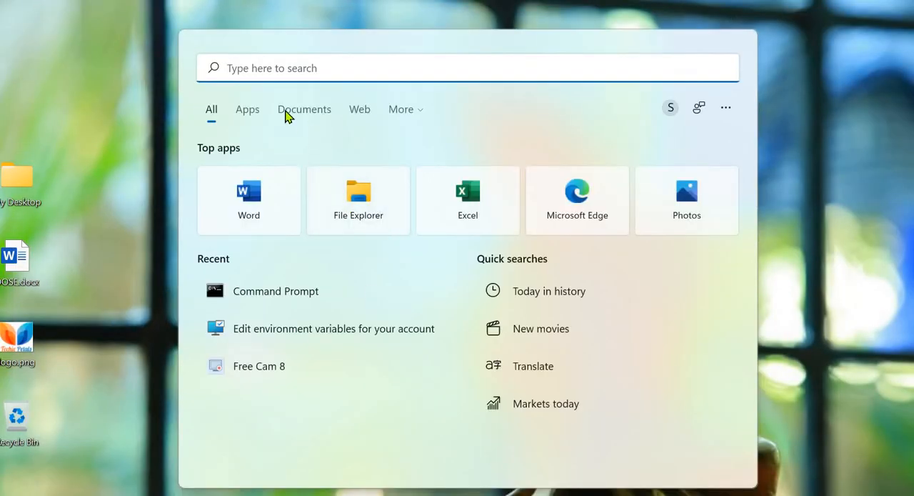
# - Search Windows for 'python 3.10 (64-bit)' to list the installed Python apps
pyautogui.write('p')
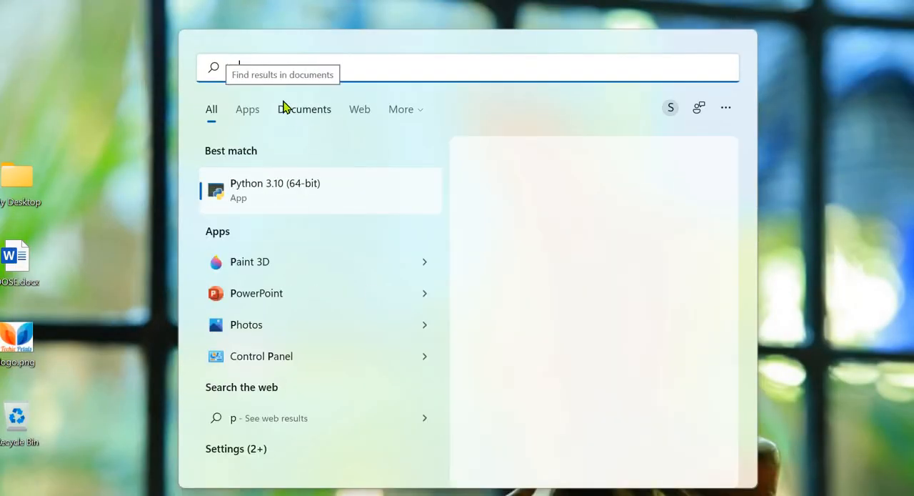
pyautogui.write('yth')
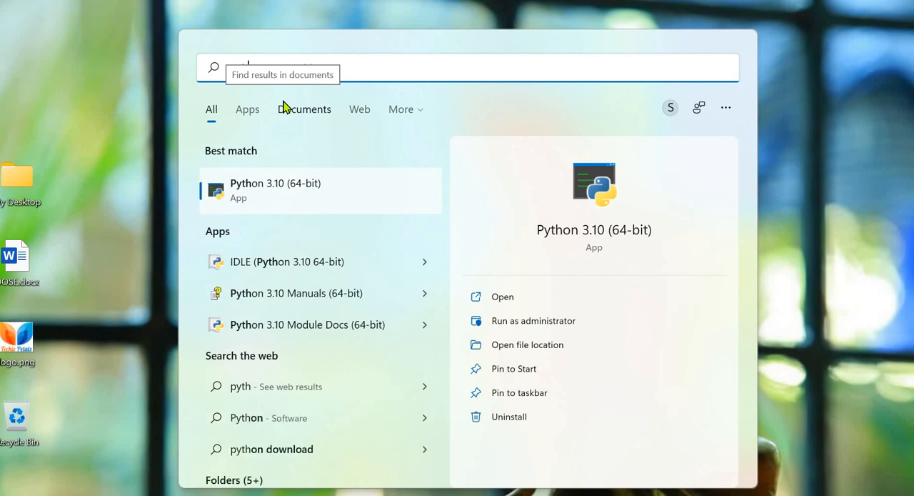
pyautogui.write('python 3.10 (64-bit)')
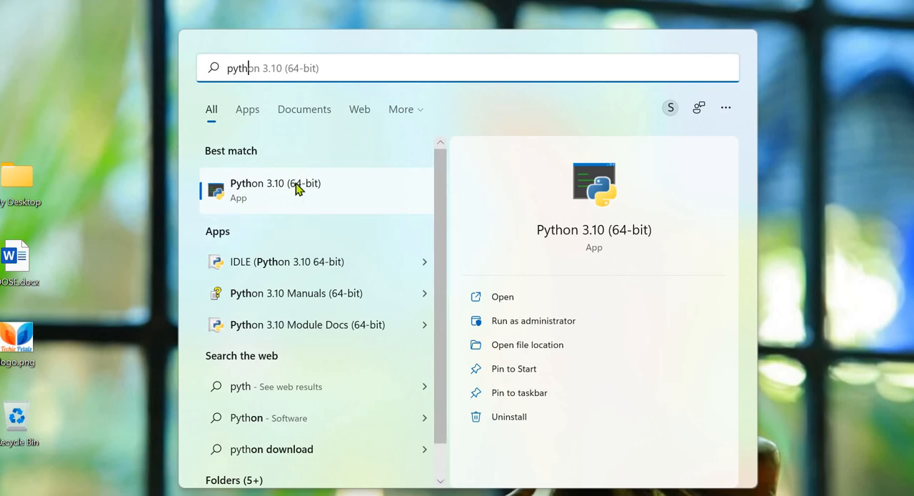
pyautogui.moveTo(299, 192)
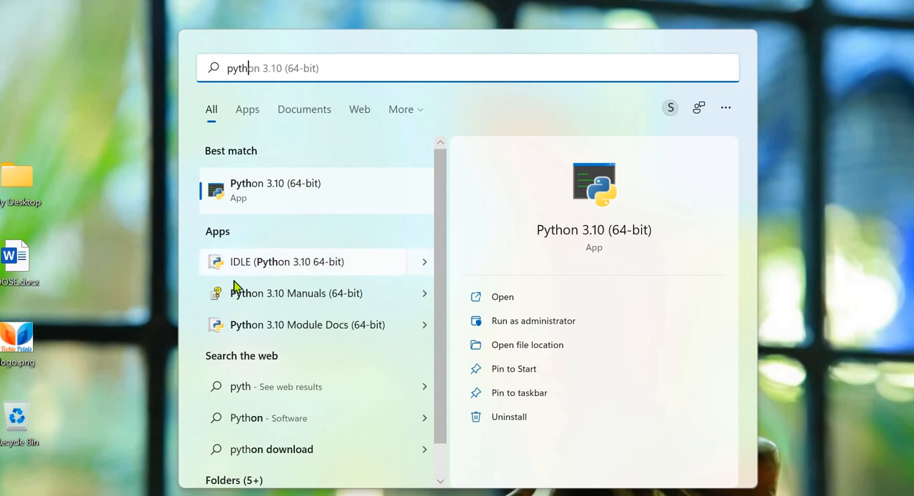
pyautogui.moveTo(248, 275)
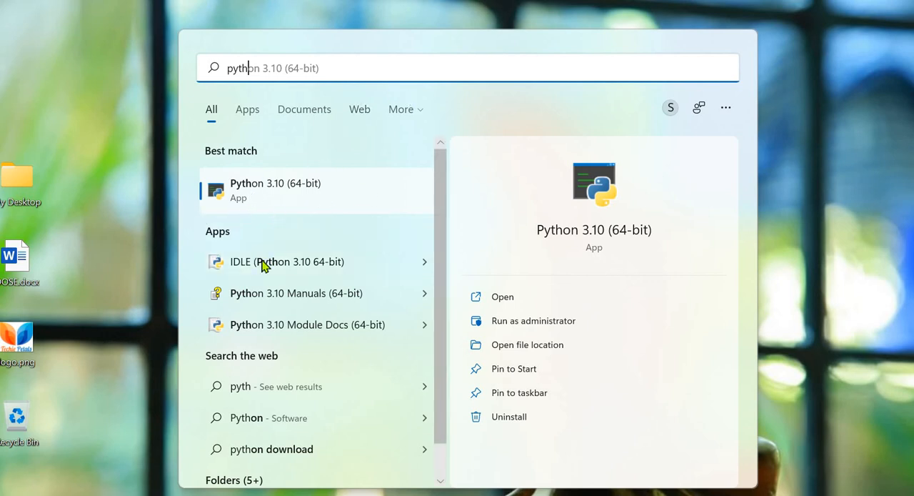
pyautogui.moveTo(295, 237)
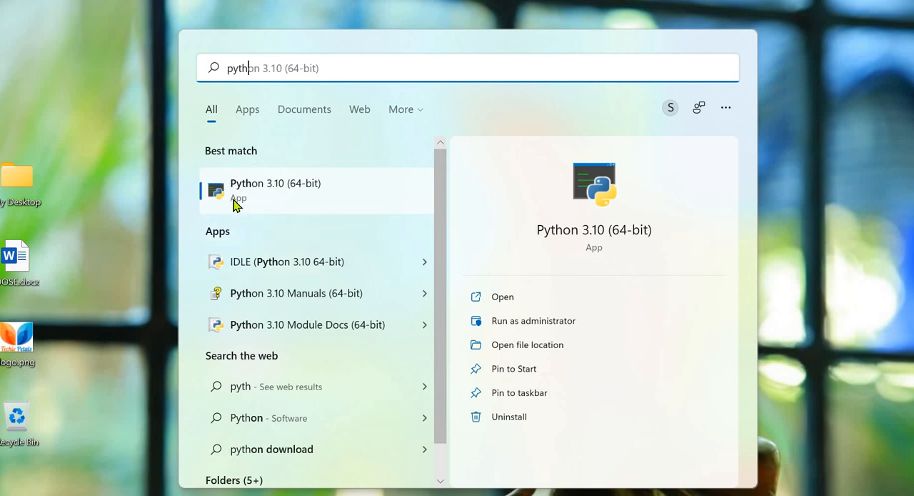
pyautogui.moveTo(235, 219)
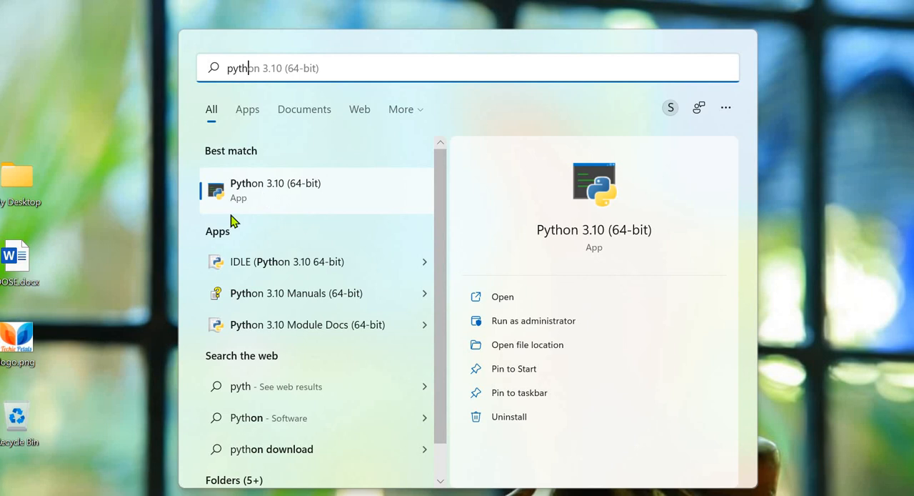
pyautogui.moveTo(306, 270)
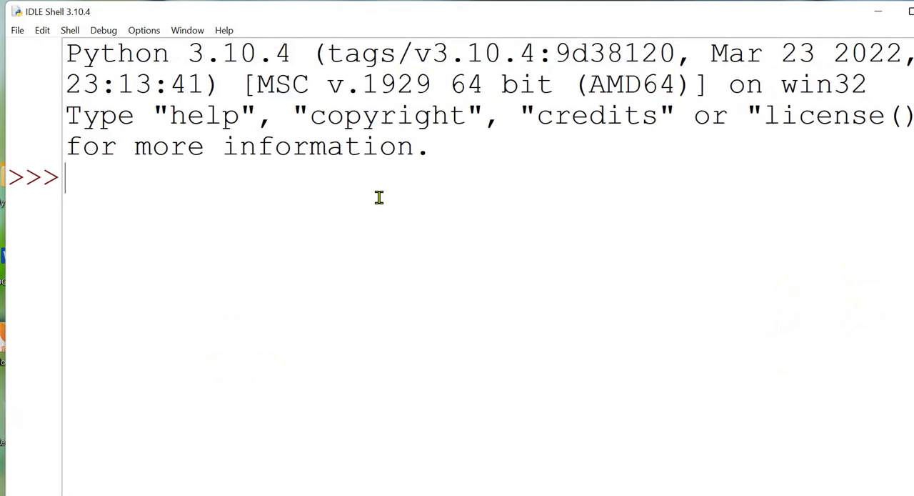
pyautogui.moveTo(620, 39)
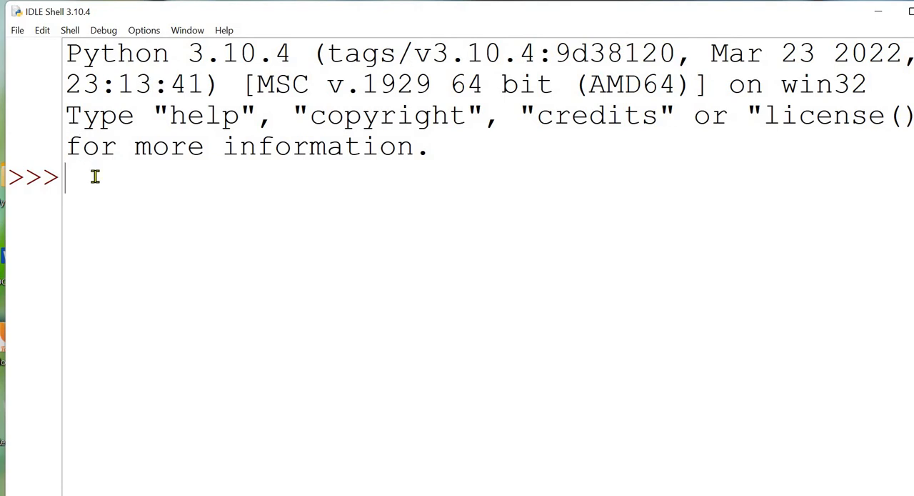
# - In IDLE Shell, enter a=5, check a shows 5, and print('Hello')
pyautogui.write('a=')
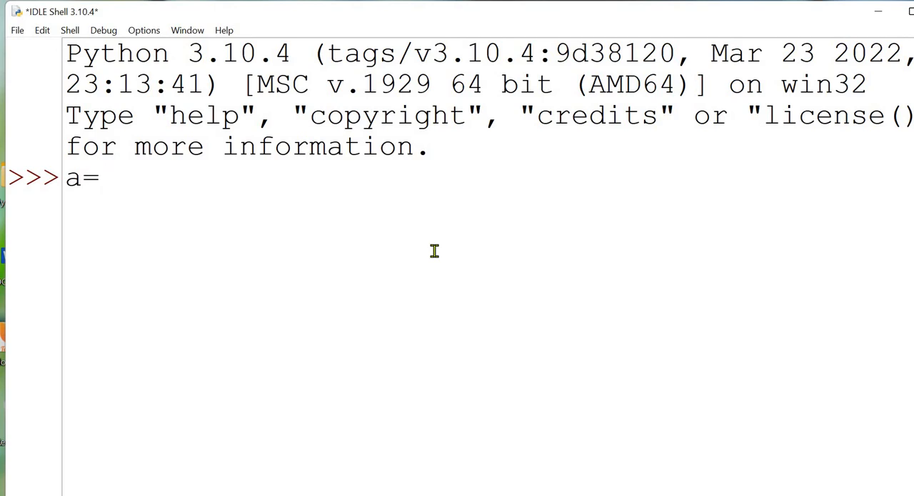
pyautogui.write('5')
pyautogui.write('prin')
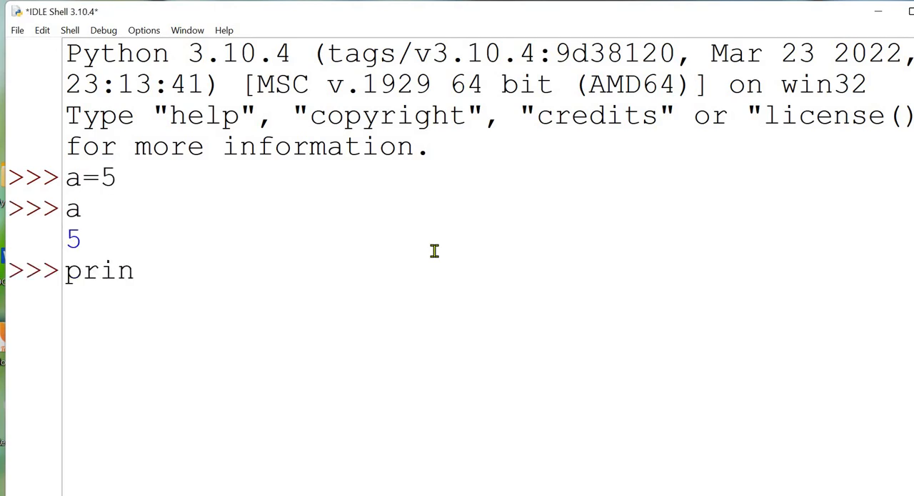
pyautogui.write("t('")
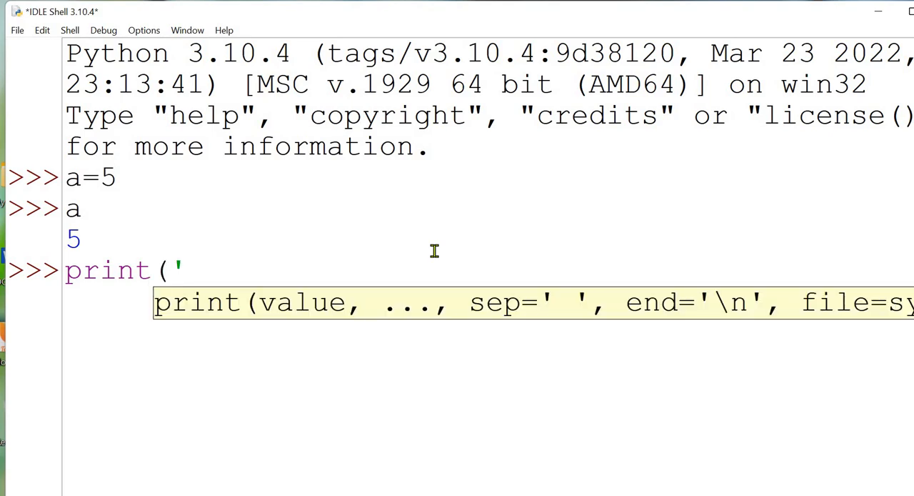
pyautogui.write('H')
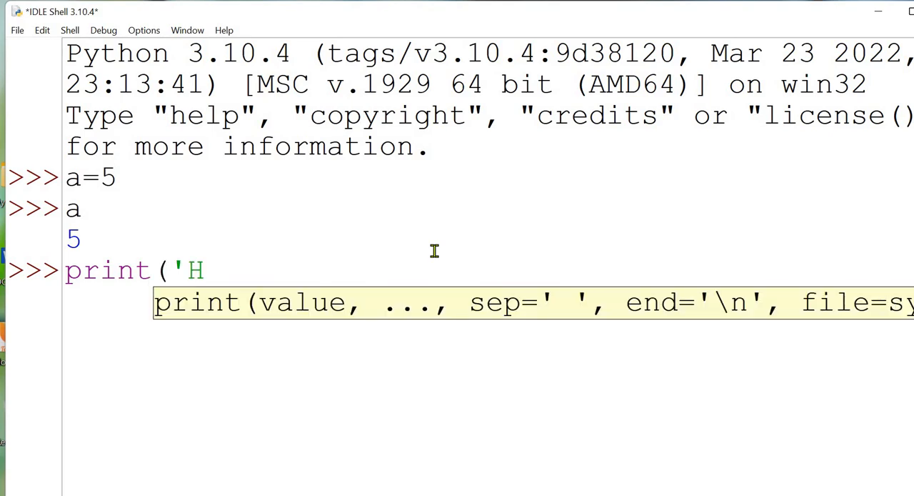
pyautogui.write("ello')")
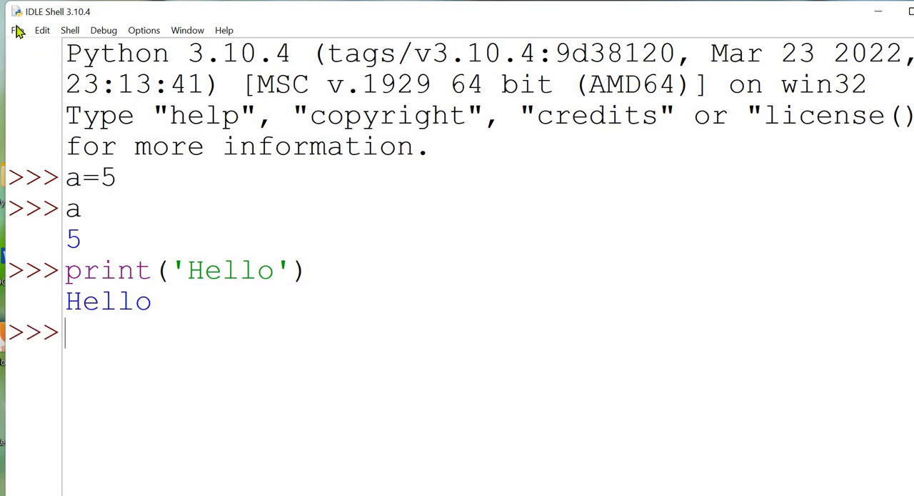
pyautogui.click(17, 30)
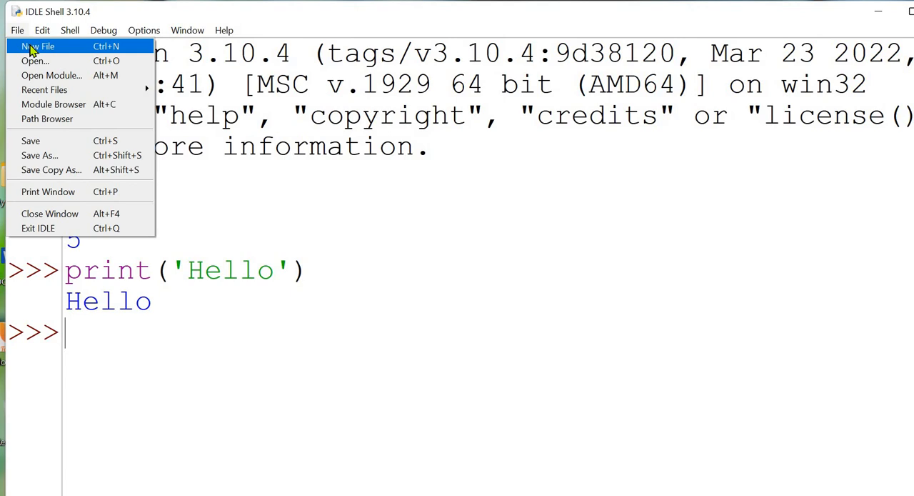
pyautogui.click(37, 46)
pyautogui.write('p')
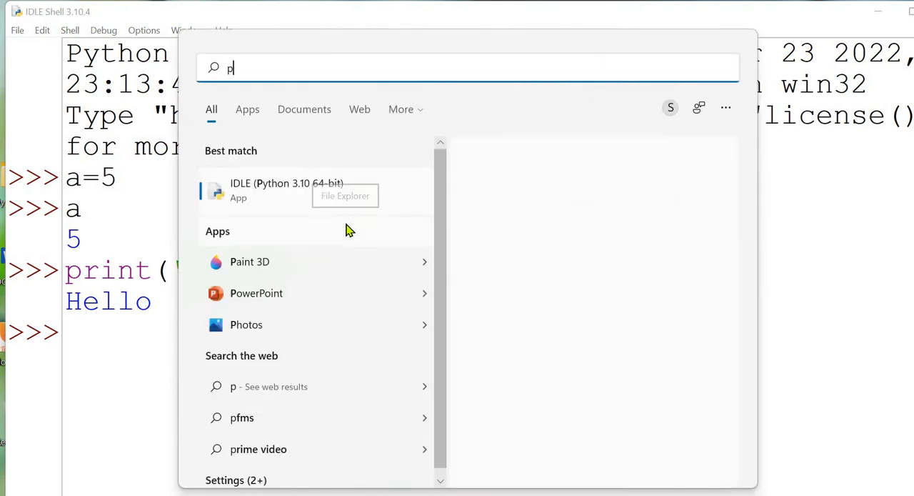
# - Search 'python 3.10 (64-bit)' and launch the Python 3.10 (64-bit) console
pyautogui.write('ython 3.10 (64-bit)')
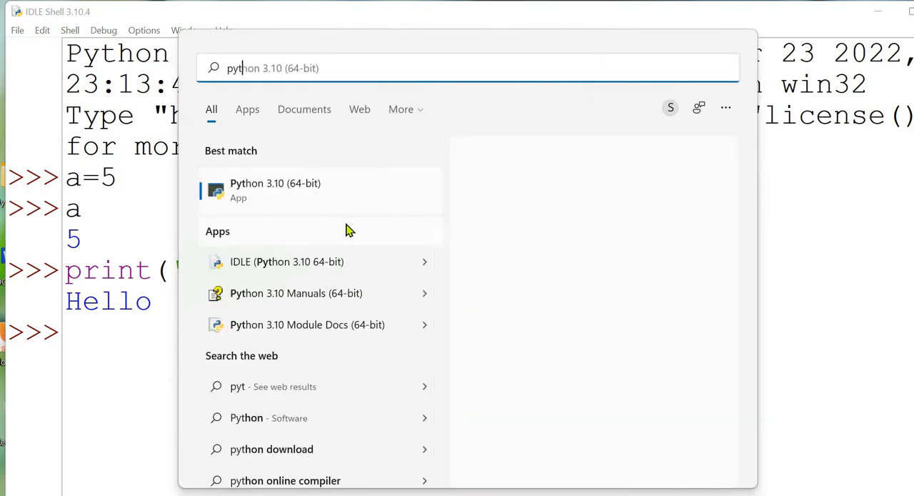
pyautogui.click(274, 190)
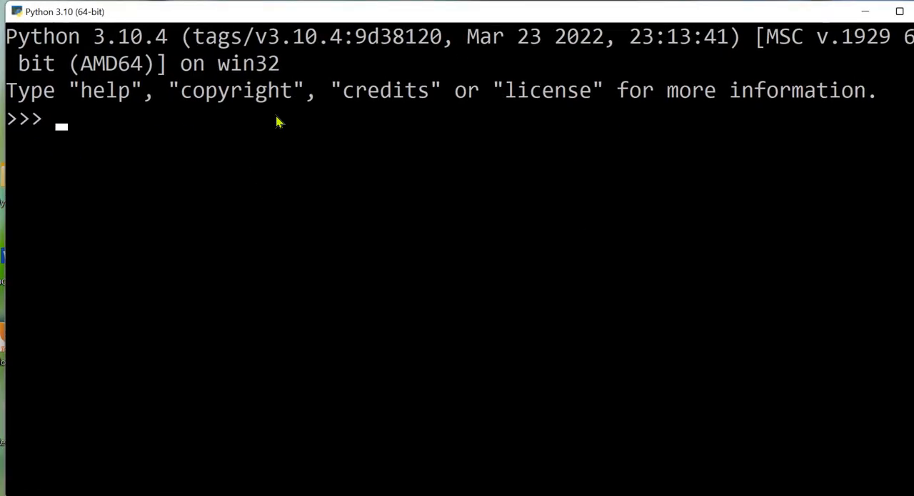
# - Enter a=6 and a in the Python console, then begin typing print('Hello')
pyautogui.write('a=6')
pyautogui.write('pr')
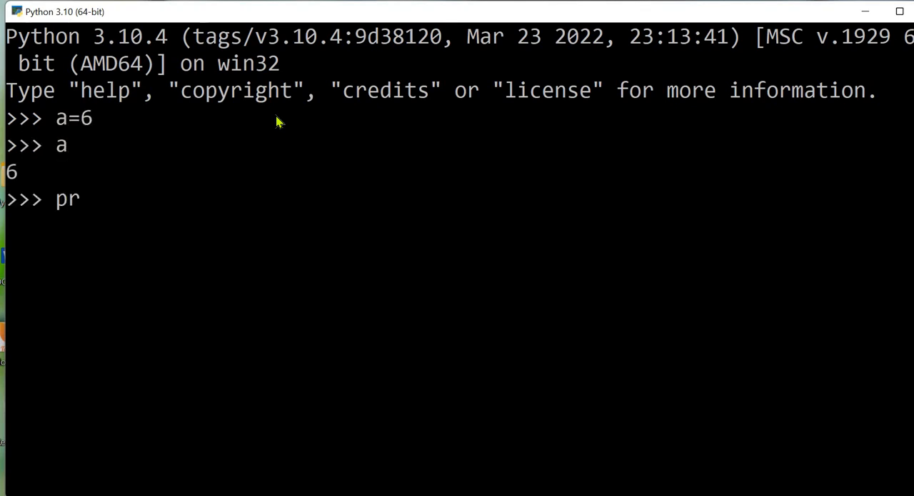
pyautogui.write('int(')
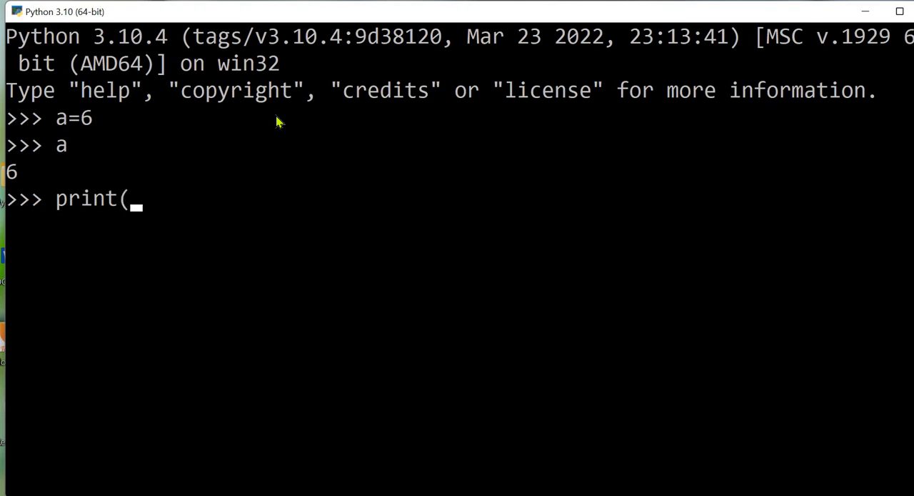
pyautogui.write("'He")
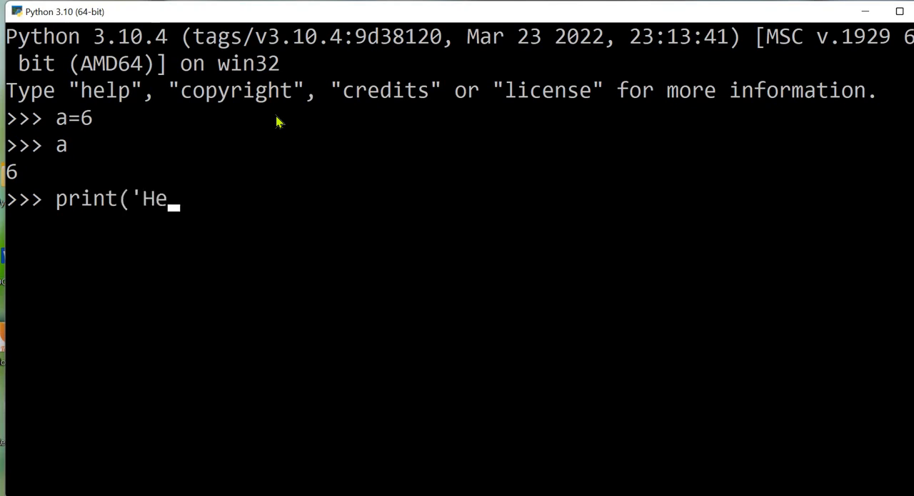